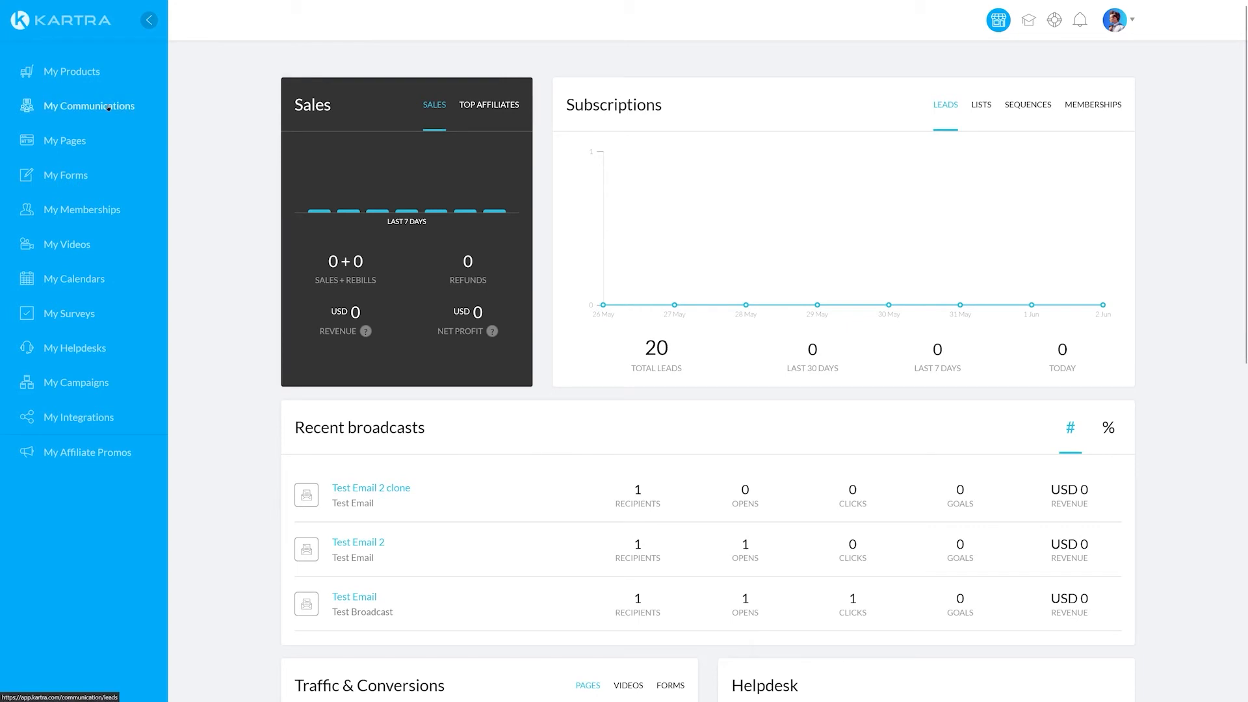
Step: Create a new sequence from My Communications and land on its empty builder canvas
{"action": "left_click", "coordinate": [90, 105]}
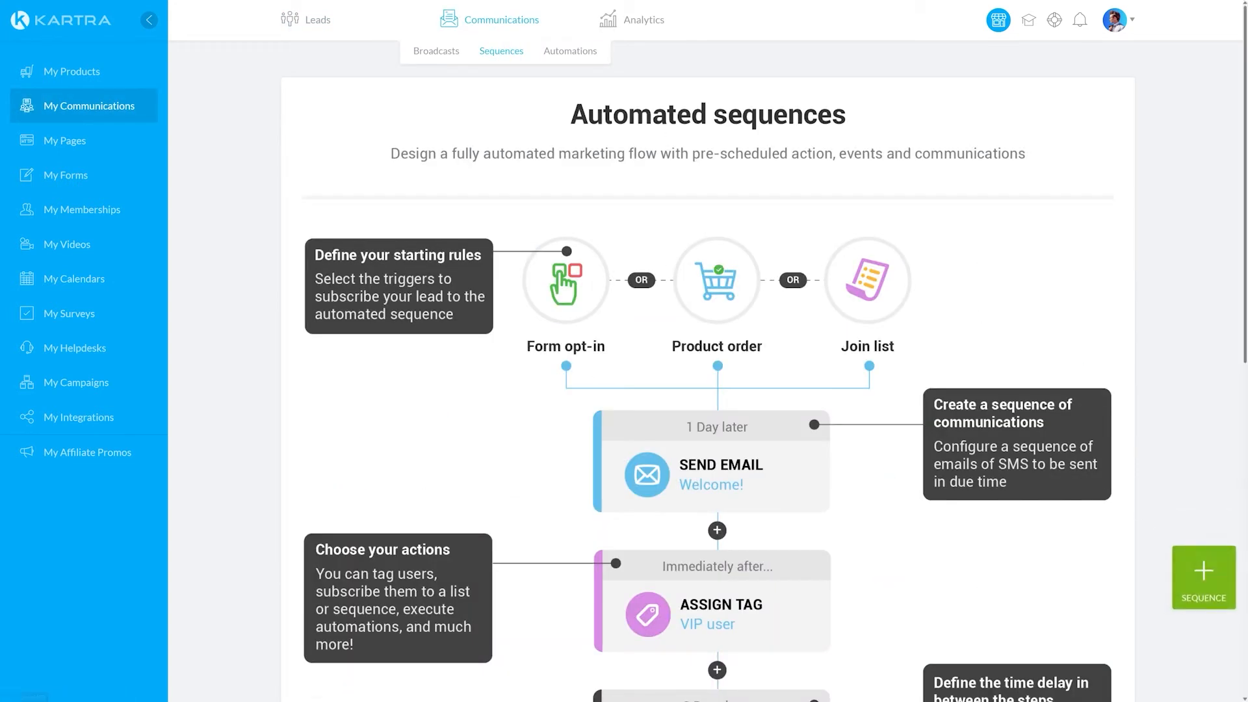
{"action": "left_click", "coordinate": [1202, 577]}
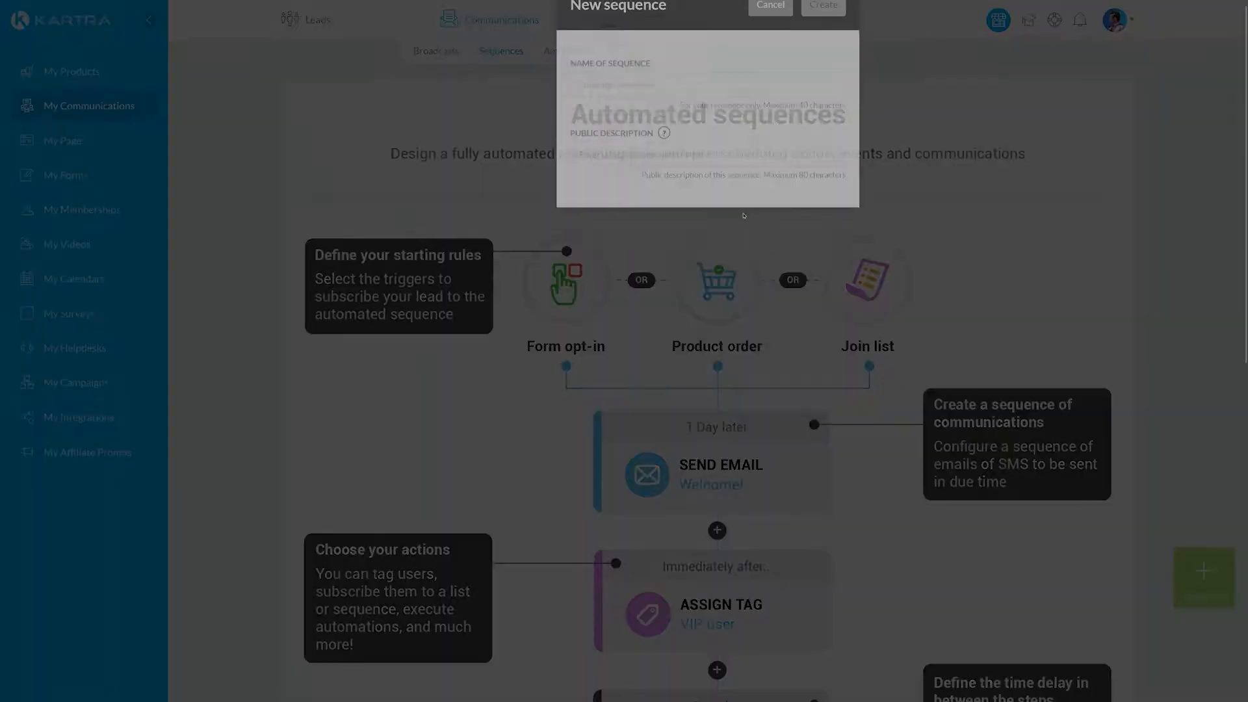
{"action": "left_click", "coordinate": [822, 6]}
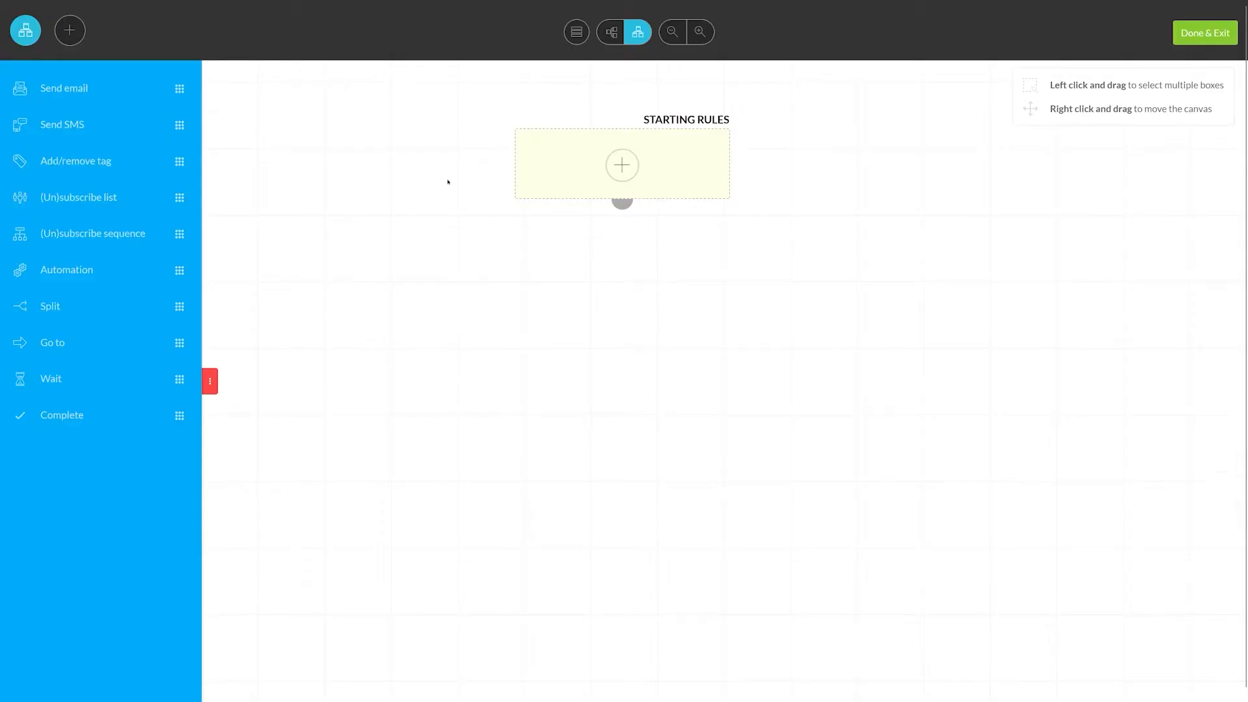
Step: Add a Send email step below Starting Rules, delayed right after the previous step
{"action": "left_click_drag", "start_coordinate": [64, 87], "coordinate": [657, 274]}
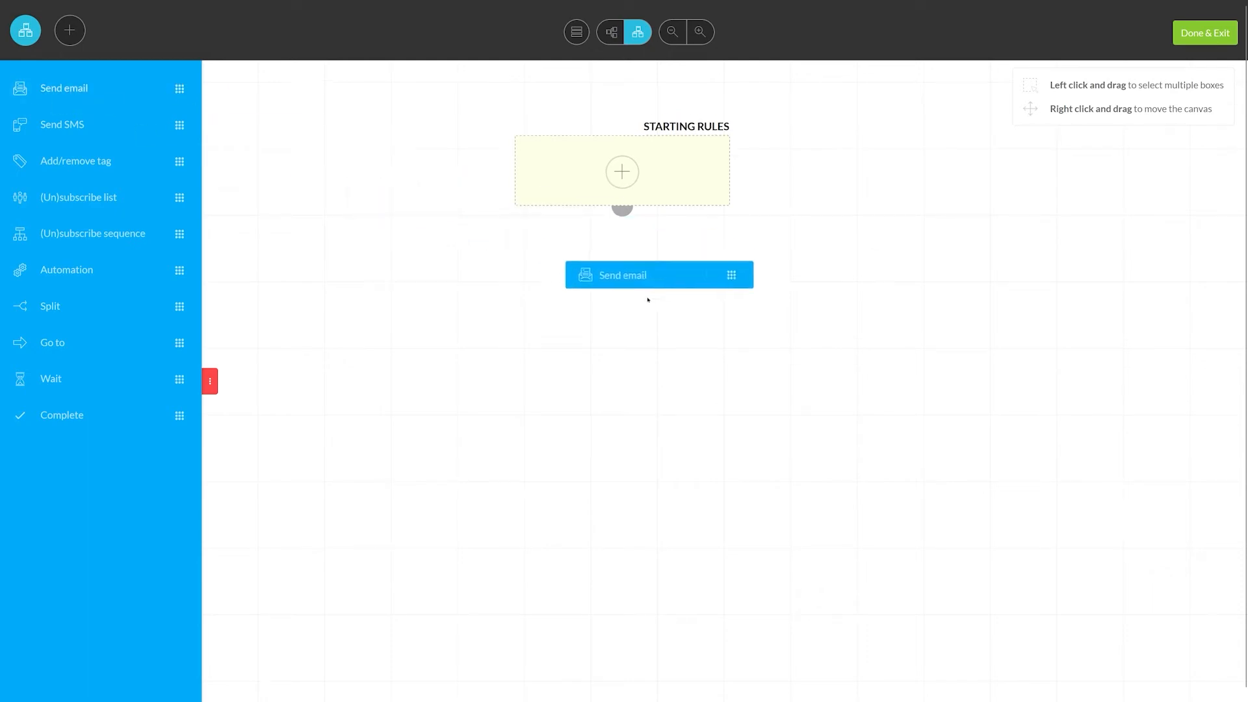
{"action": "left_click", "coordinate": [621, 171]}
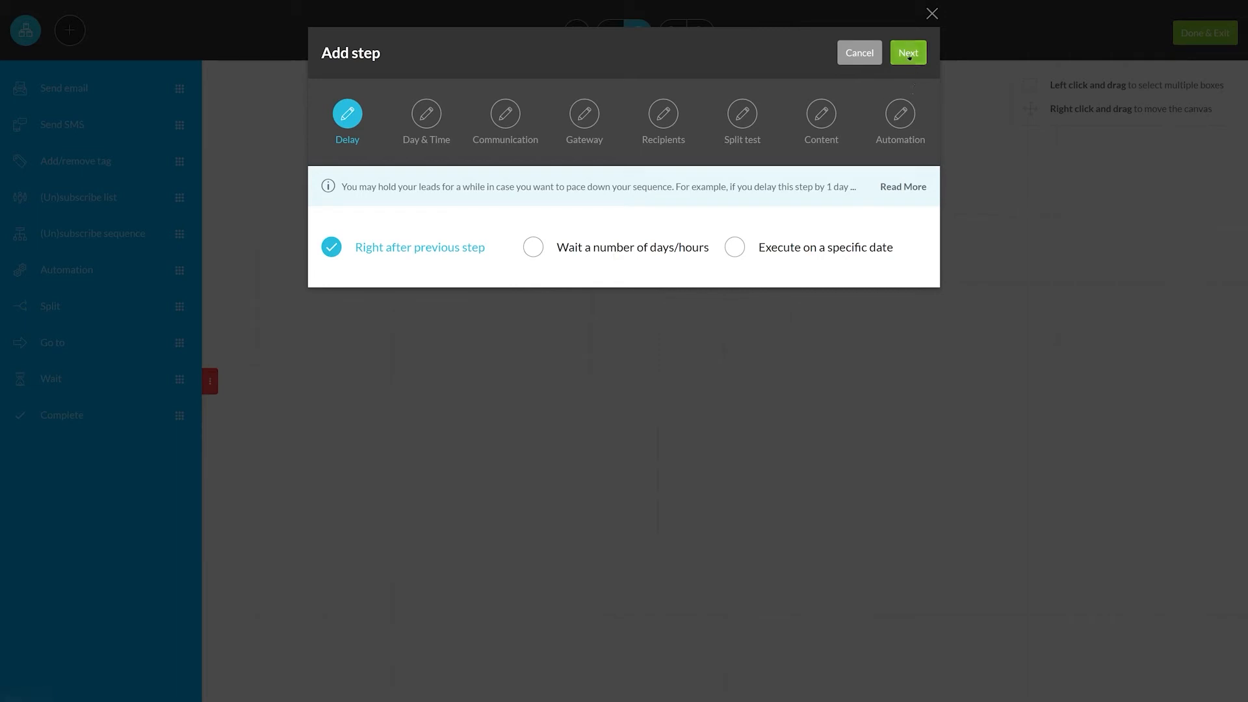
{"action": "left_click", "coordinate": [908, 52]}
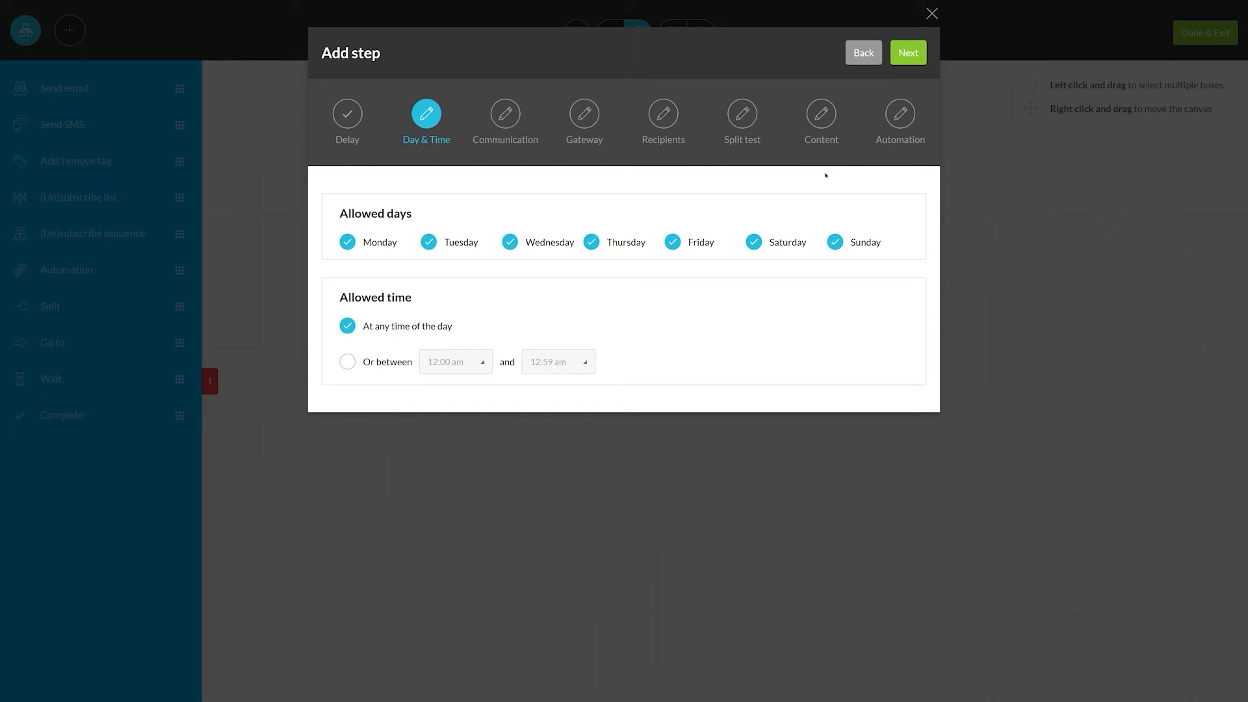
{"action": "mouse_move", "coordinate": [769, 236]}
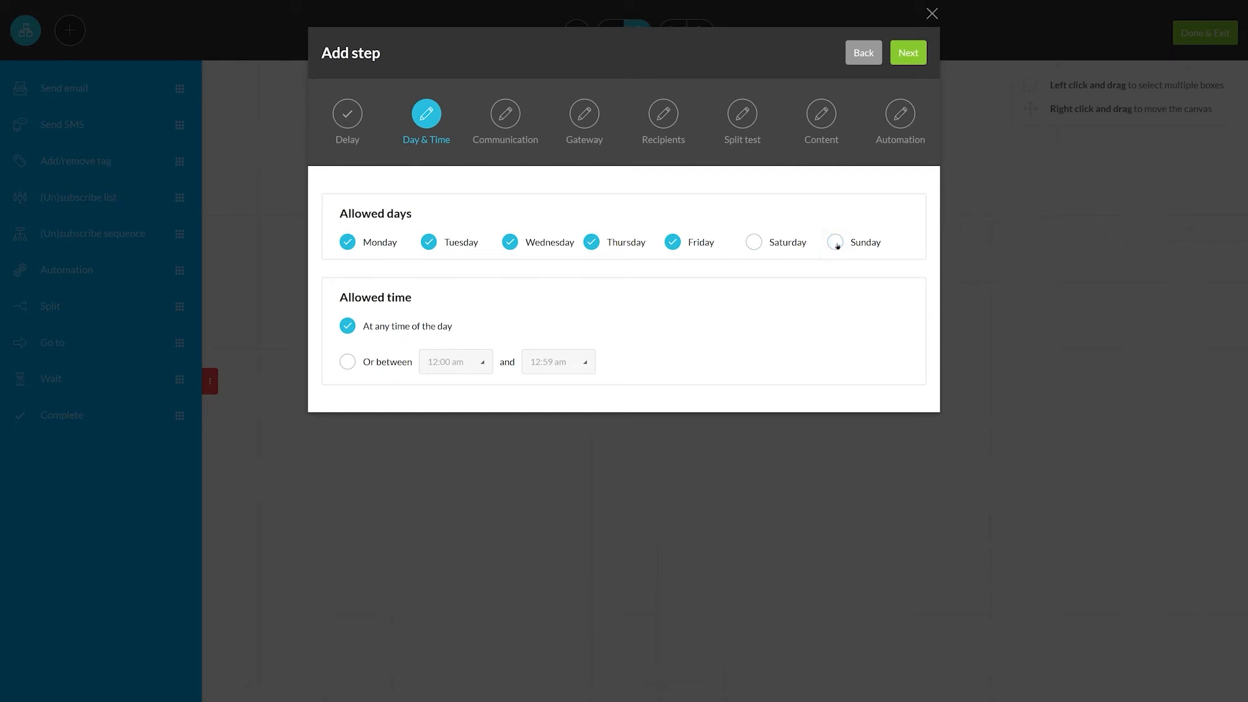
Step: Name the broadcast 'Broadc' and keep the default KartraMail sender settings
{"action": "left_click", "coordinate": [907, 52]}
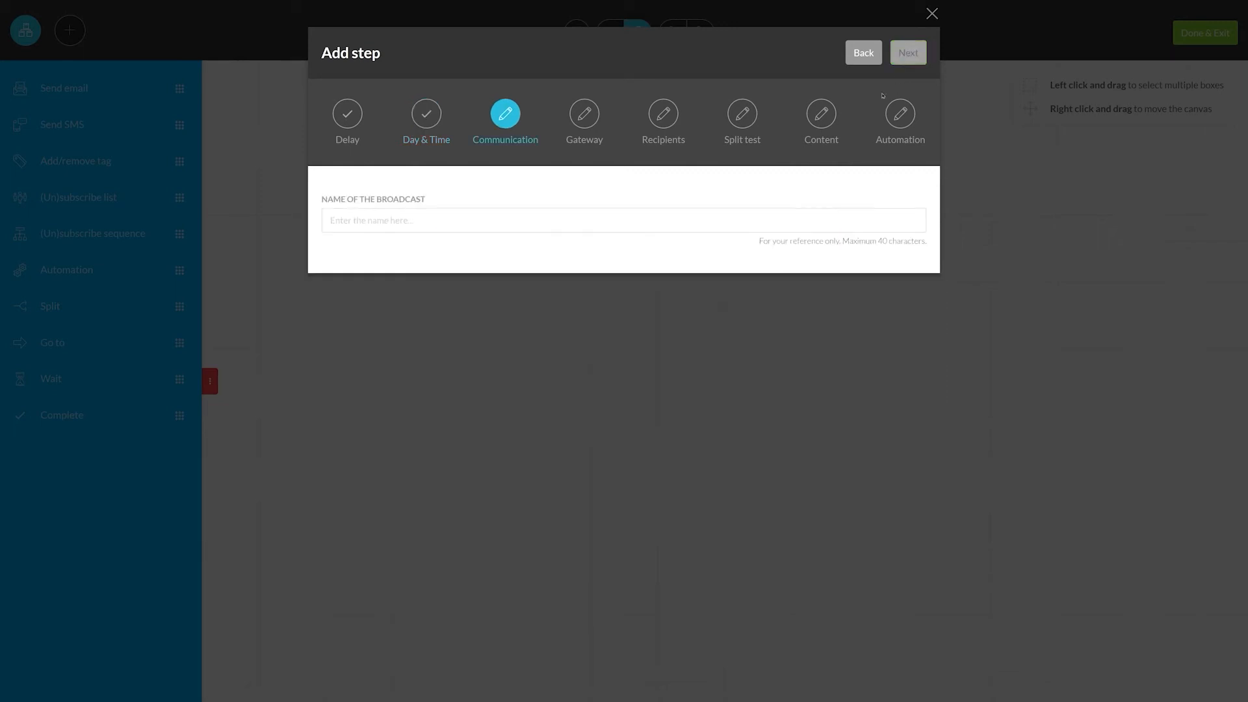
{"action": "type", "text": "Broadc"}
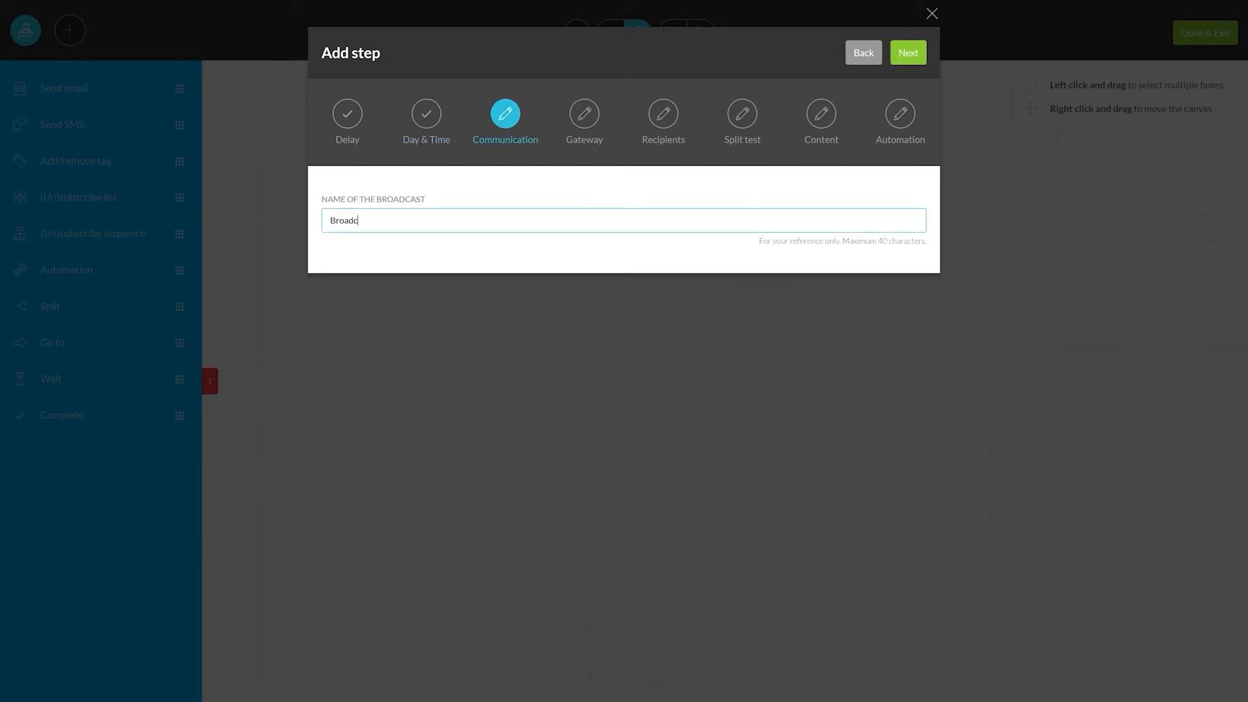
{"action": "left_click", "coordinate": [907, 51]}
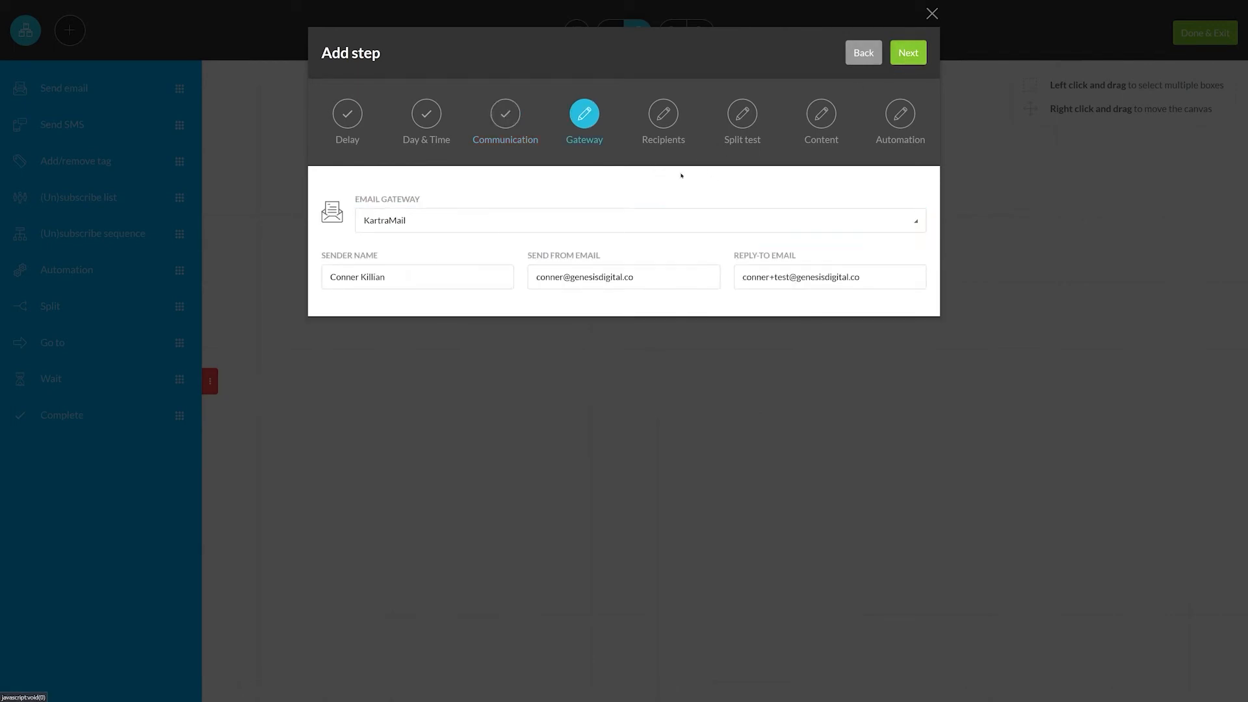
{"action": "mouse_move", "coordinate": [624, 182]}
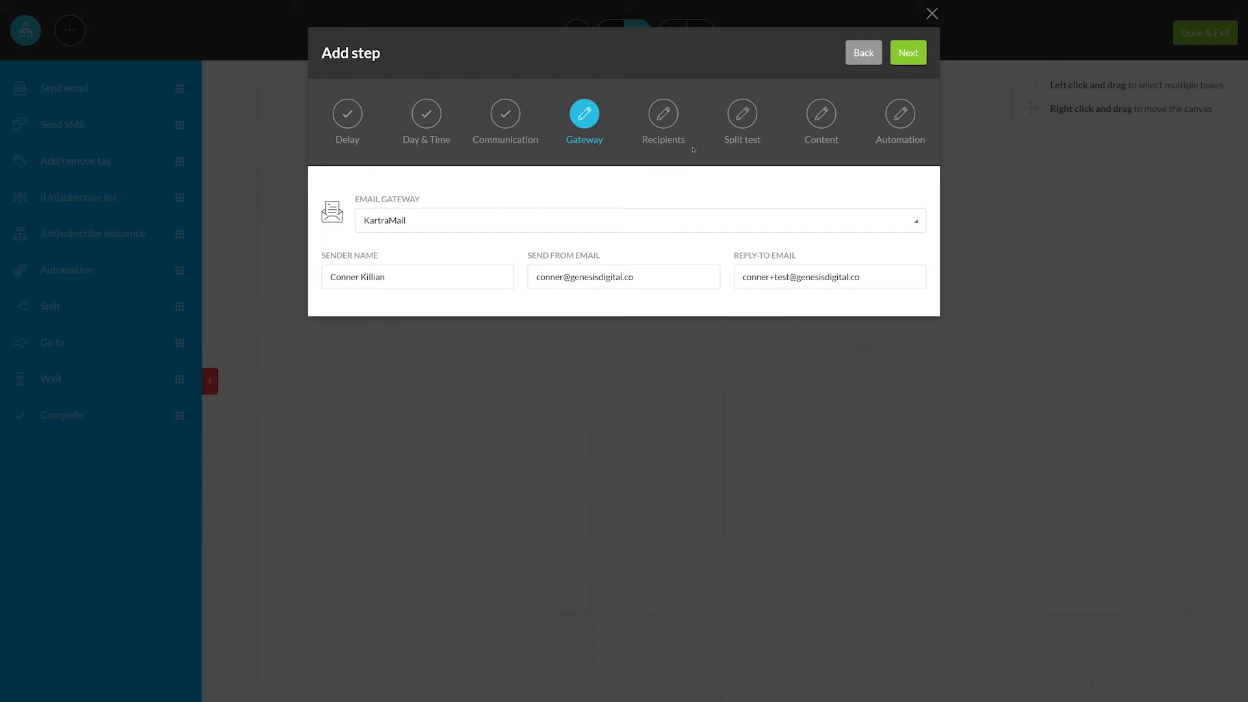
{"action": "left_click", "coordinate": [907, 52]}
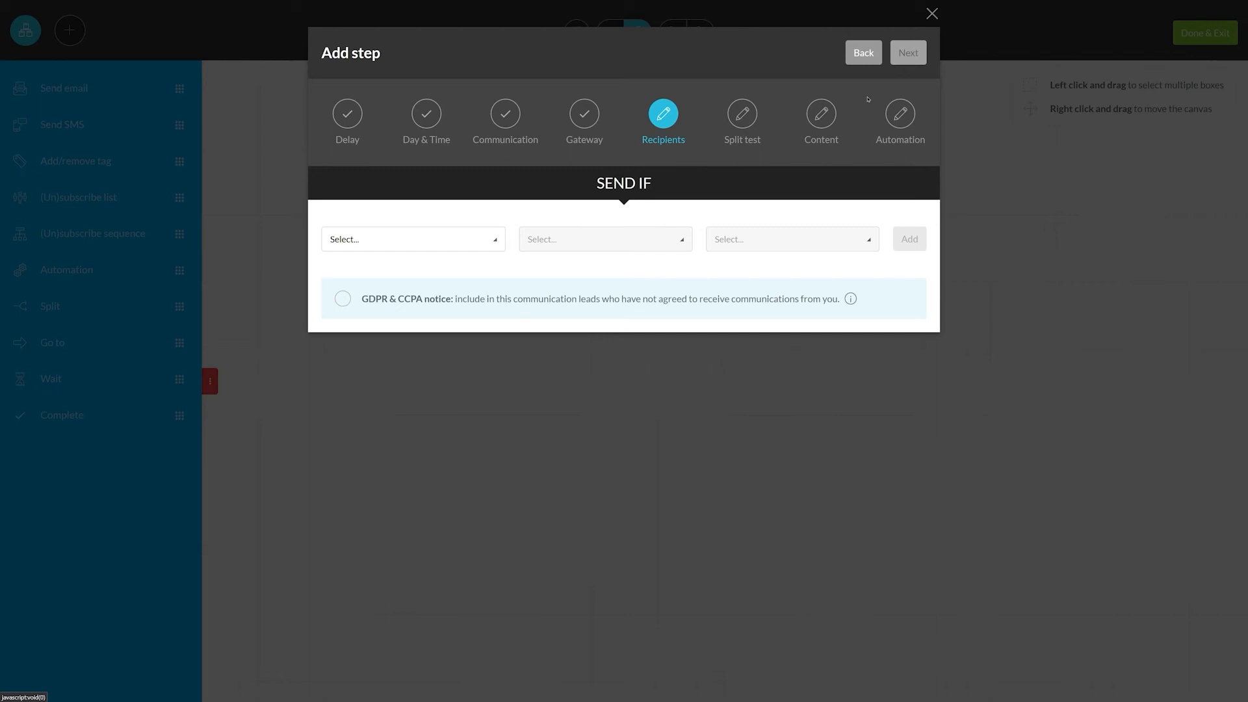
{"action": "mouse_move", "coordinate": [398, 237]}
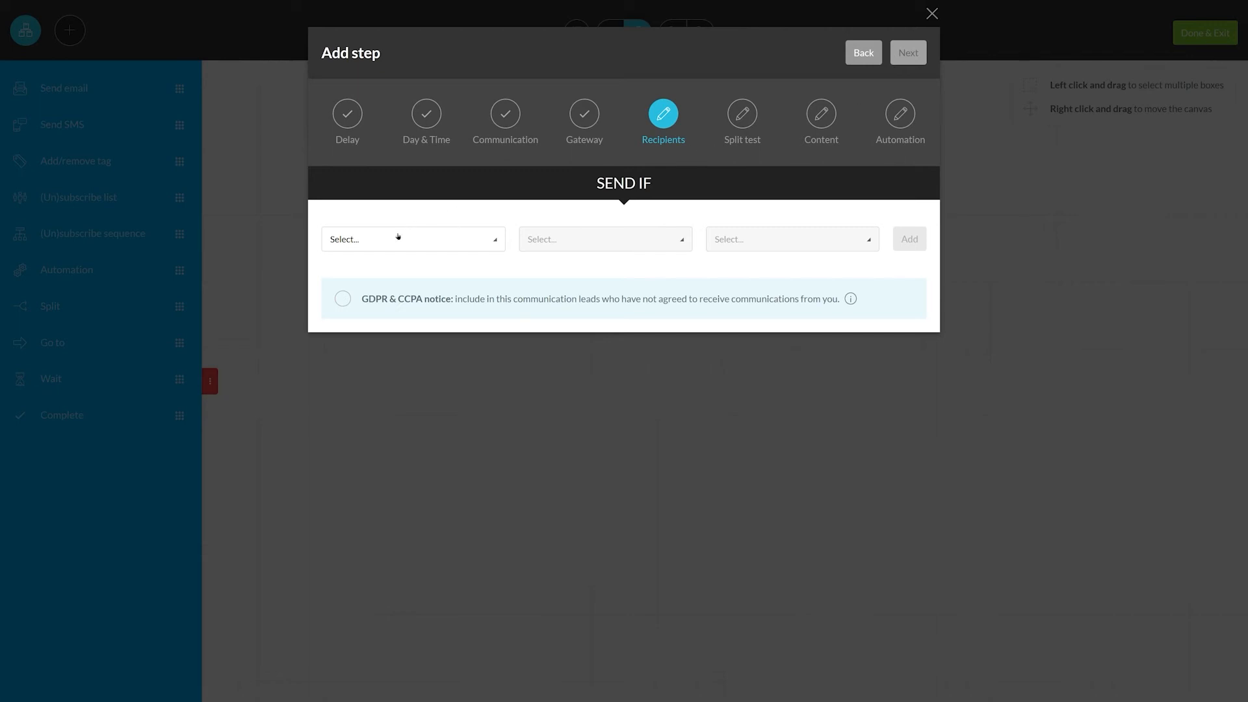
Step: Send to anyone reaching this step, including leads without GDPR/CCPA consent
{"action": "left_click", "coordinate": [411, 239]}
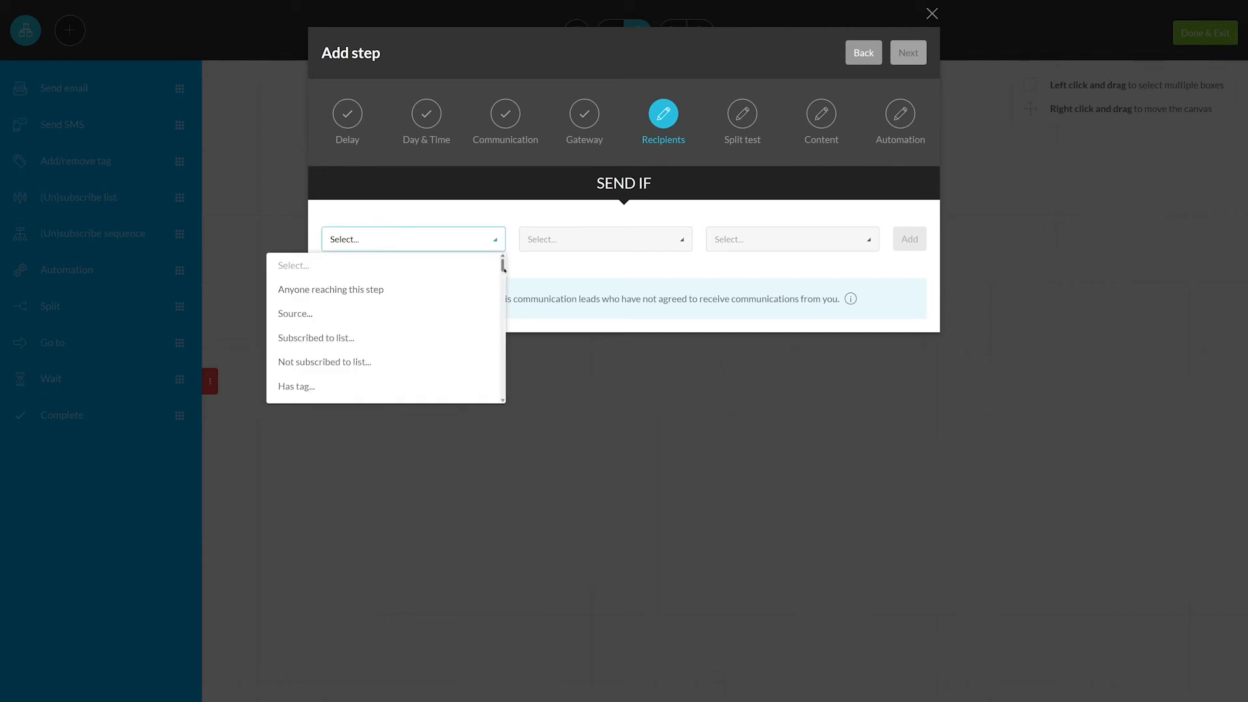
{"action": "scroll", "scroll_direction": "down", "scroll_amount": 3}
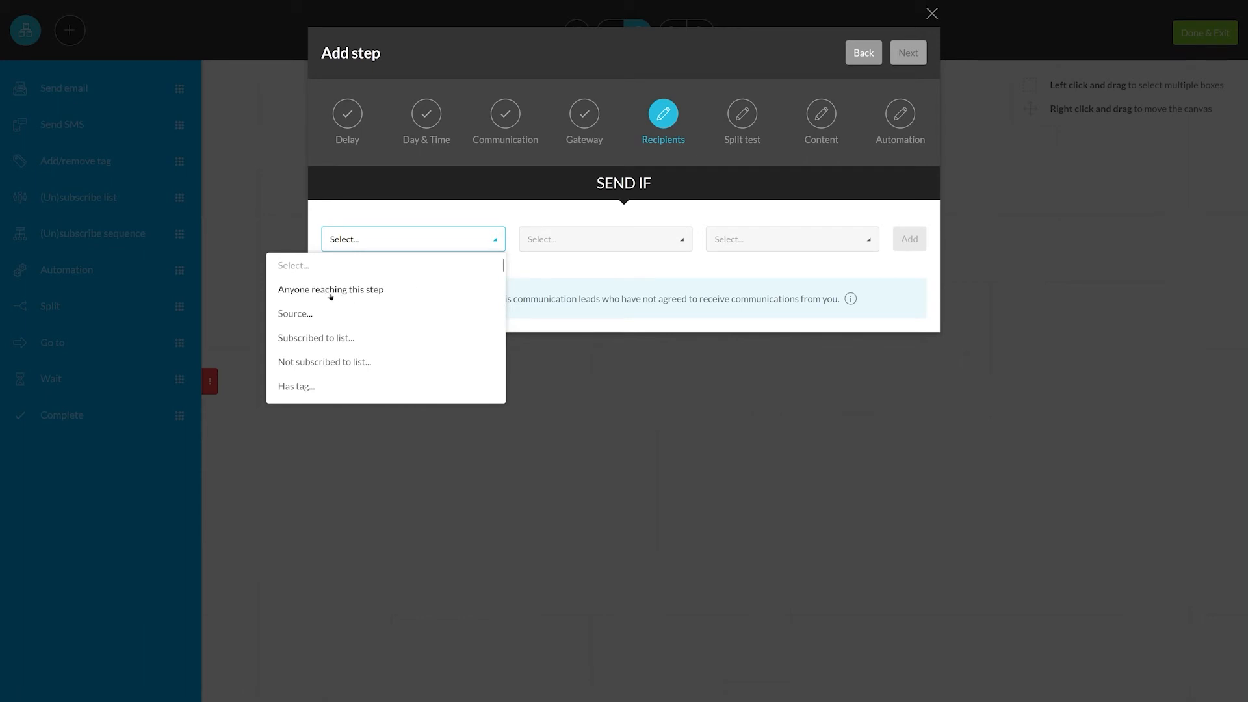
{"action": "left_click", "coordinate": [330, 289]}
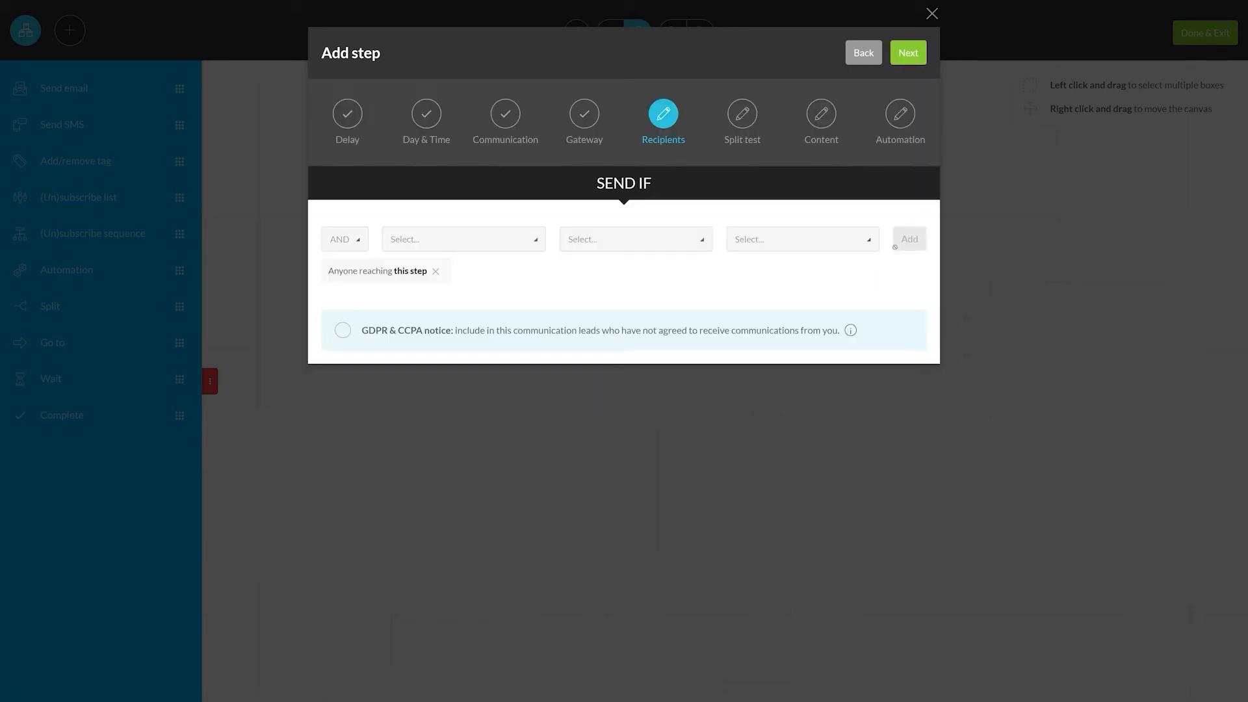
{"action": "double_click", "coordinate": [389, 329]}
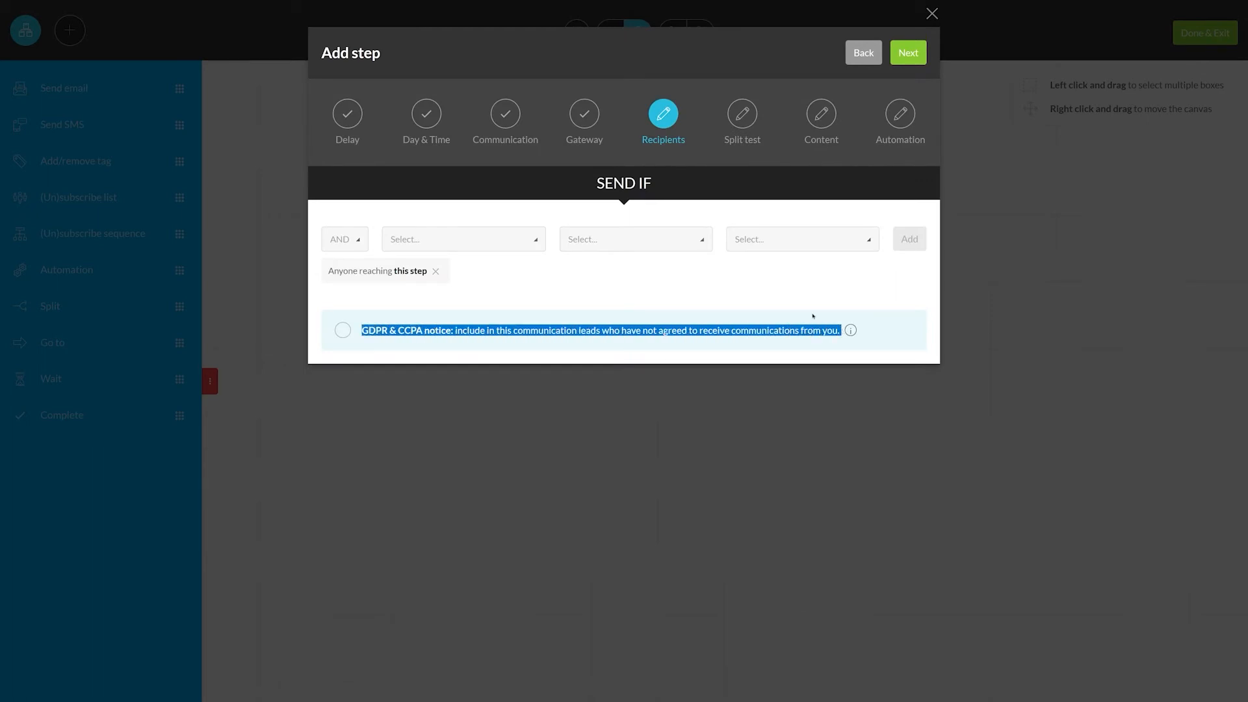
{"action": "left_click", "coordinate": [342, 330]}
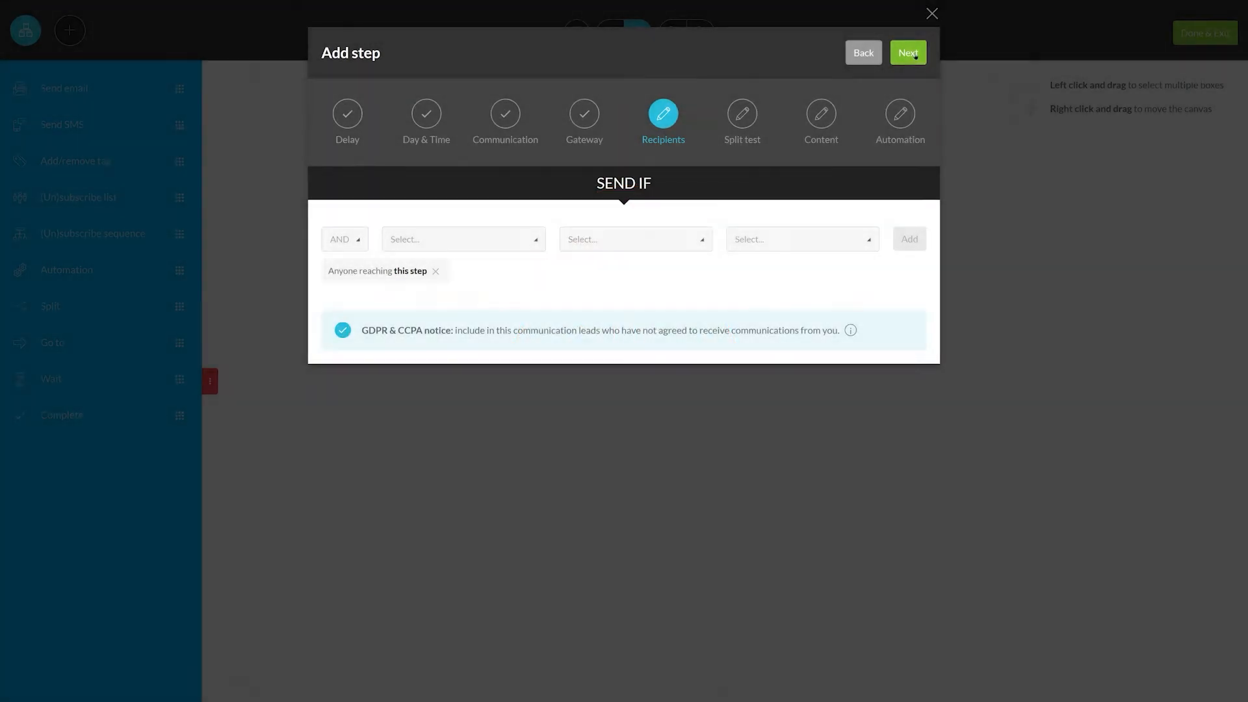
{"action": "left_click", "coordinate": [906, 52]}
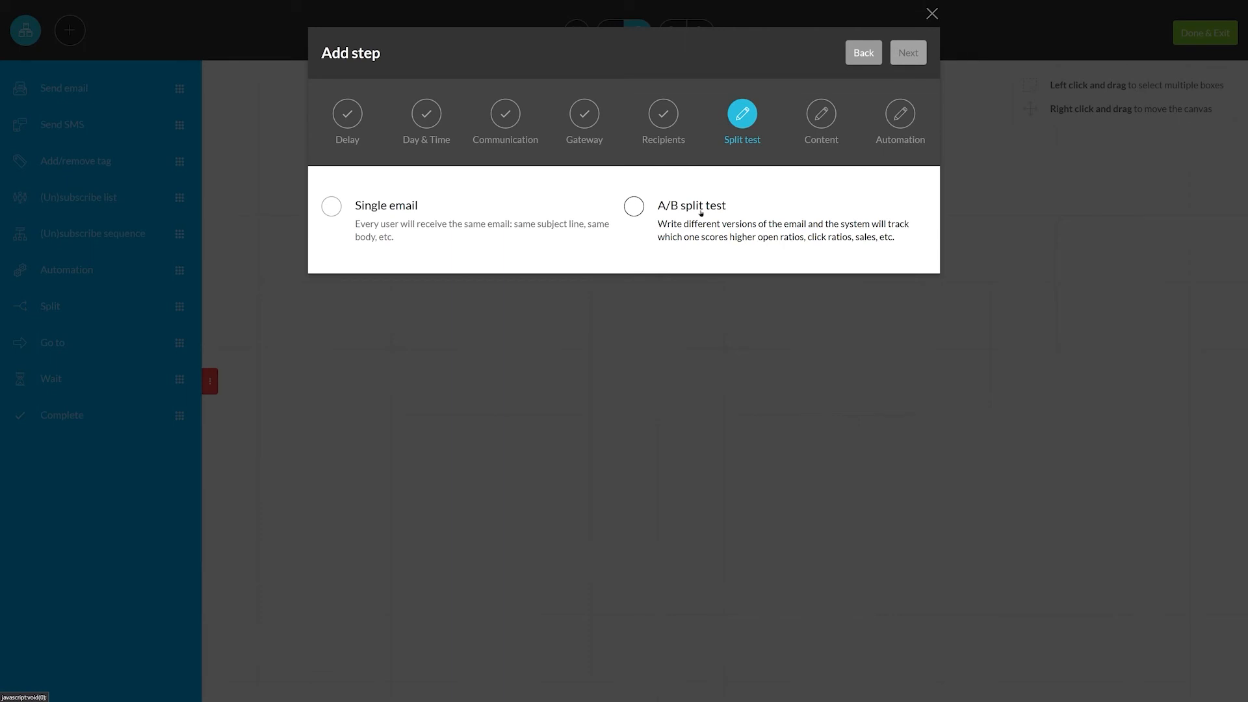
Step: Send one version to everyone with subject 'Thank you for subscribing!' and save the step
{"action": "left_click", "coordinate": [332, 207]}
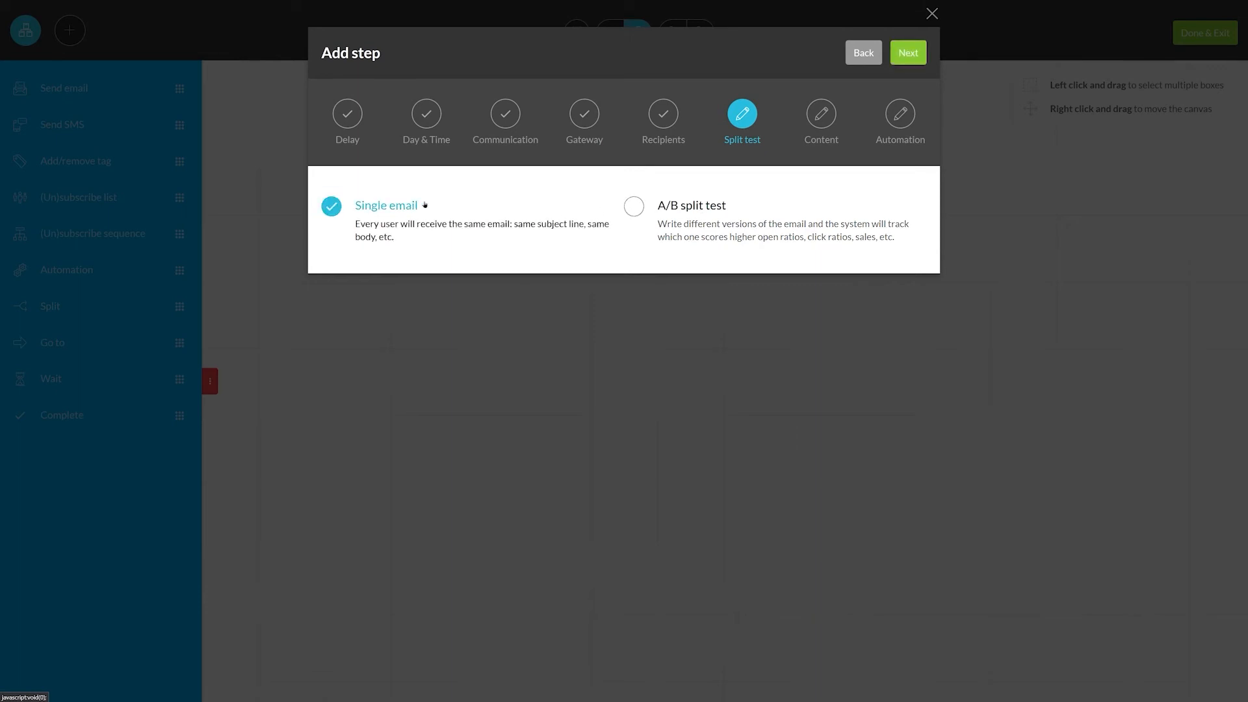
{"action": "left_click", "coordinate": [905, 52]}
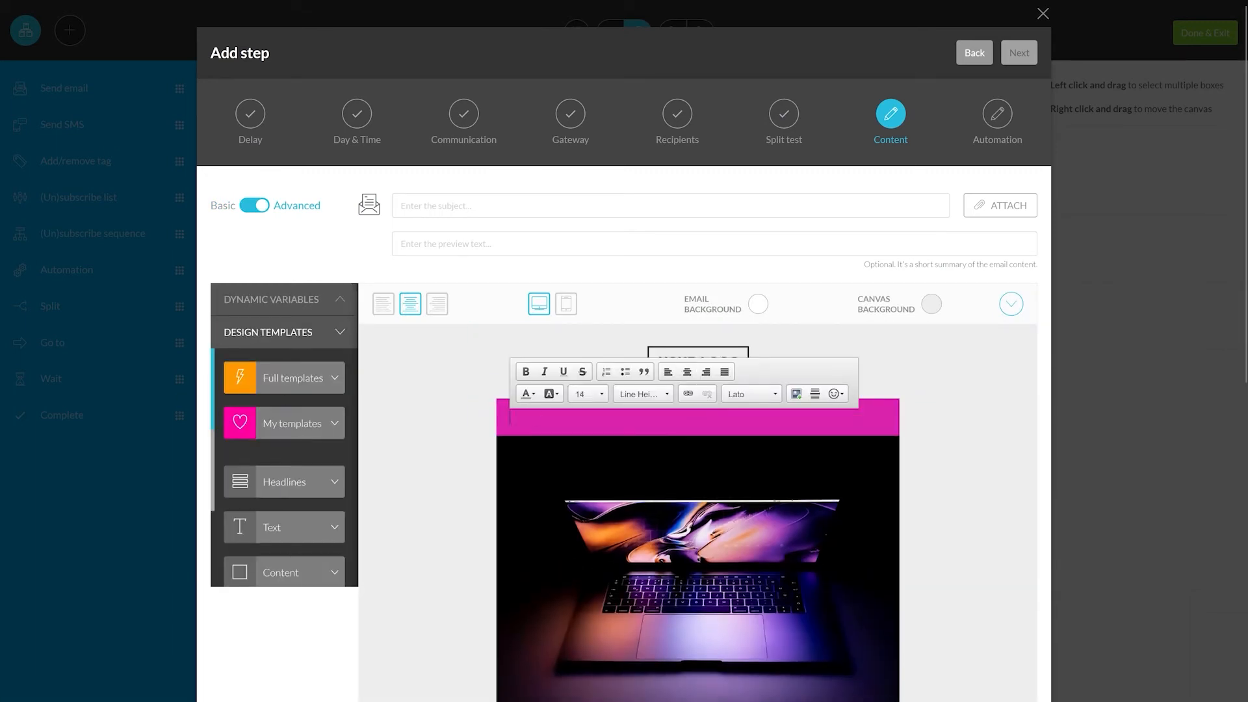
{"action": "left_click", "coordinate": [524, 392]}
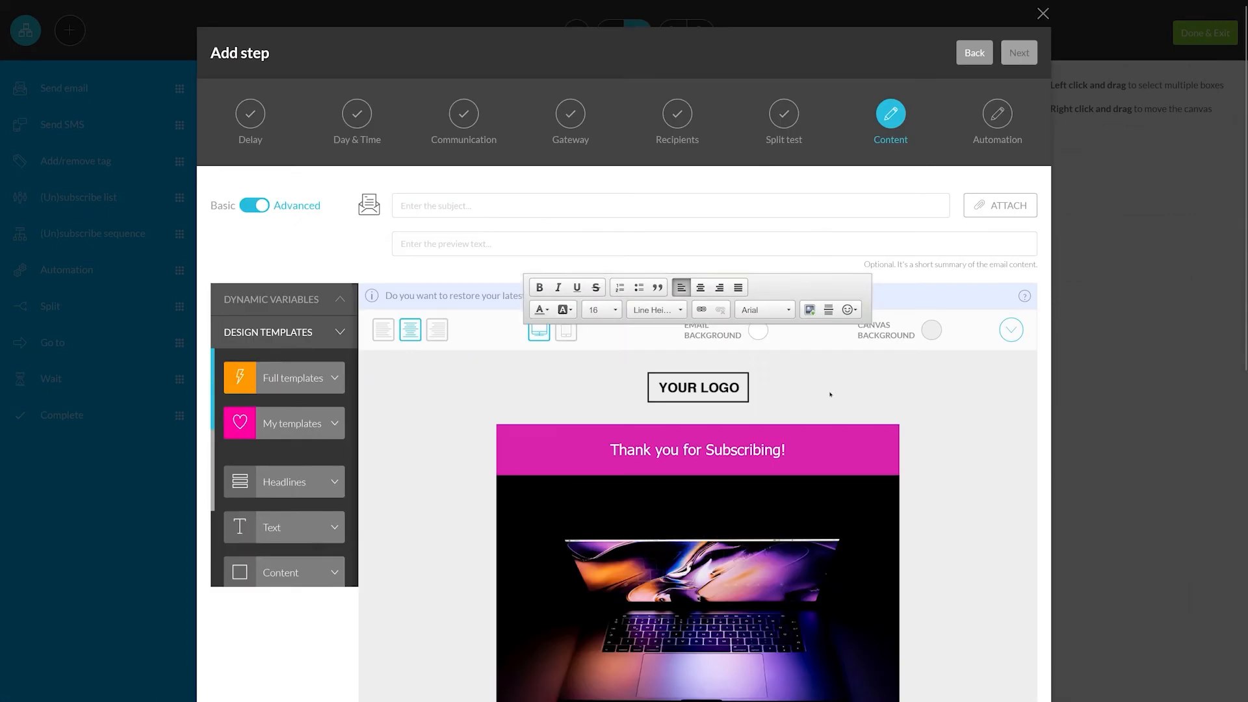
{"action": "type", "text": "H"}
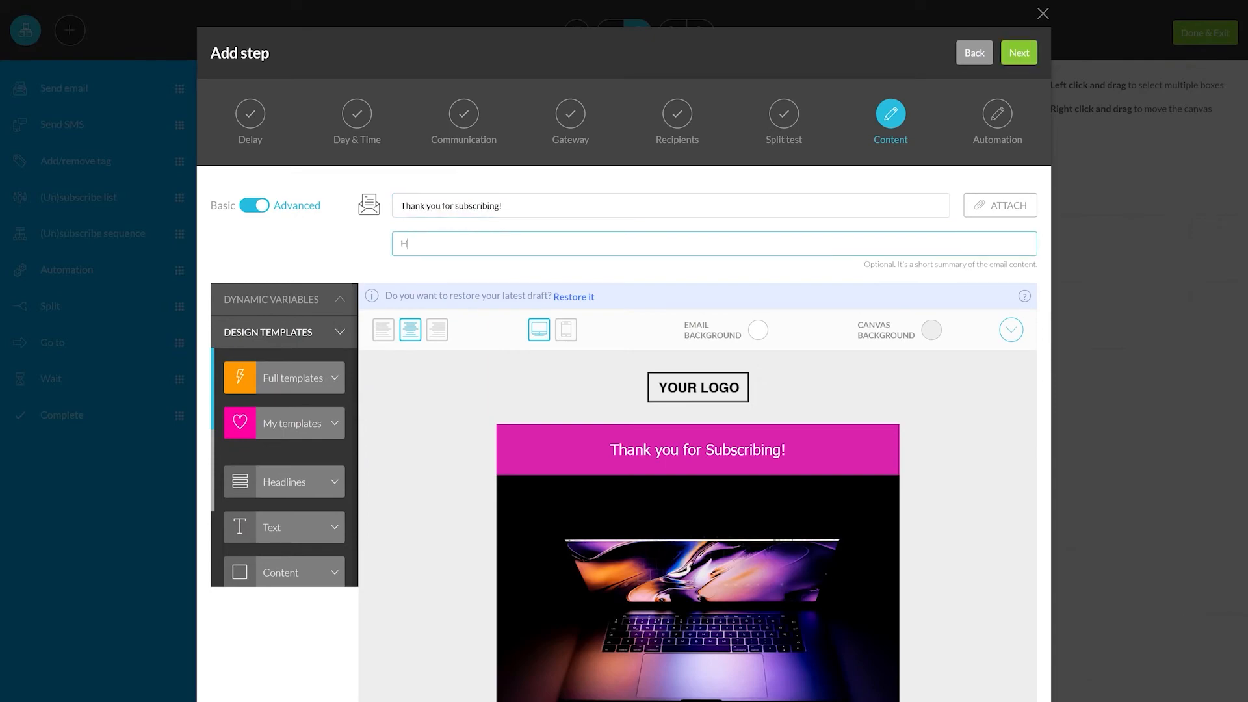
{"action": "left_click", "coordinate": [1041, 13]}
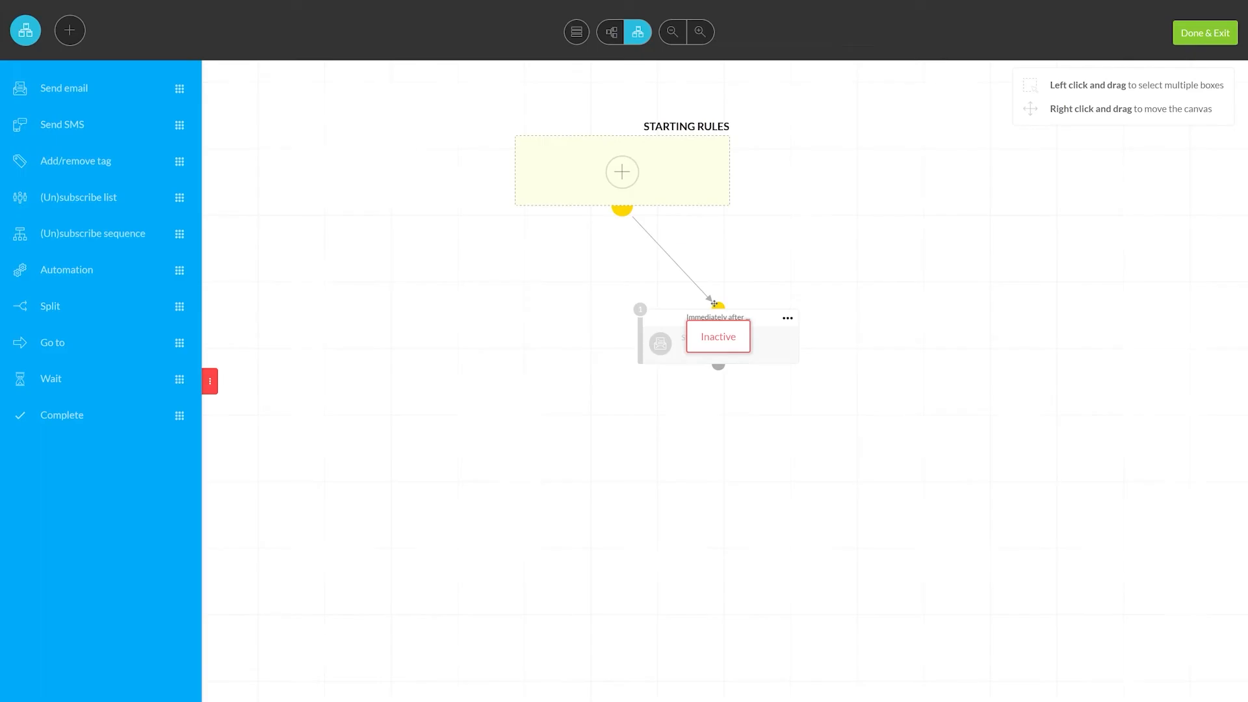
Step: Activate the Broadcast email step and start adding a split step after it
{"action": "left_click", "coordinate": [788, 318]}
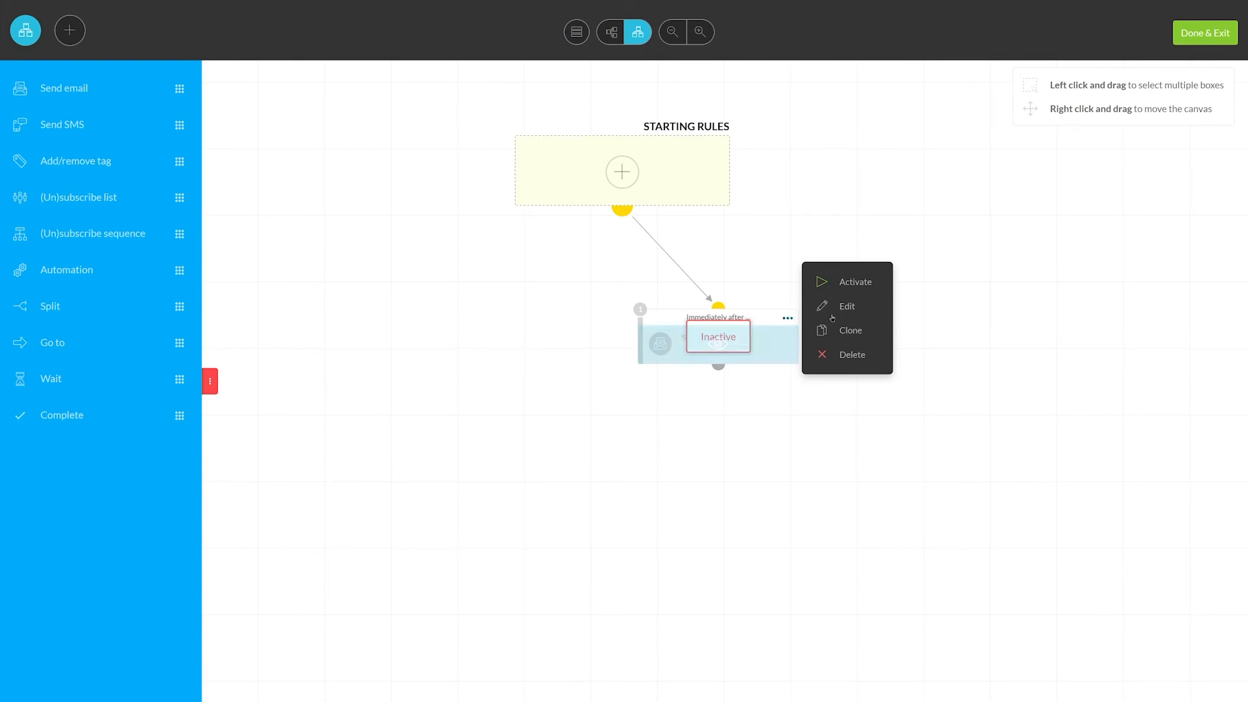
{"action": "left_click", "coordinate": [855, 280]}
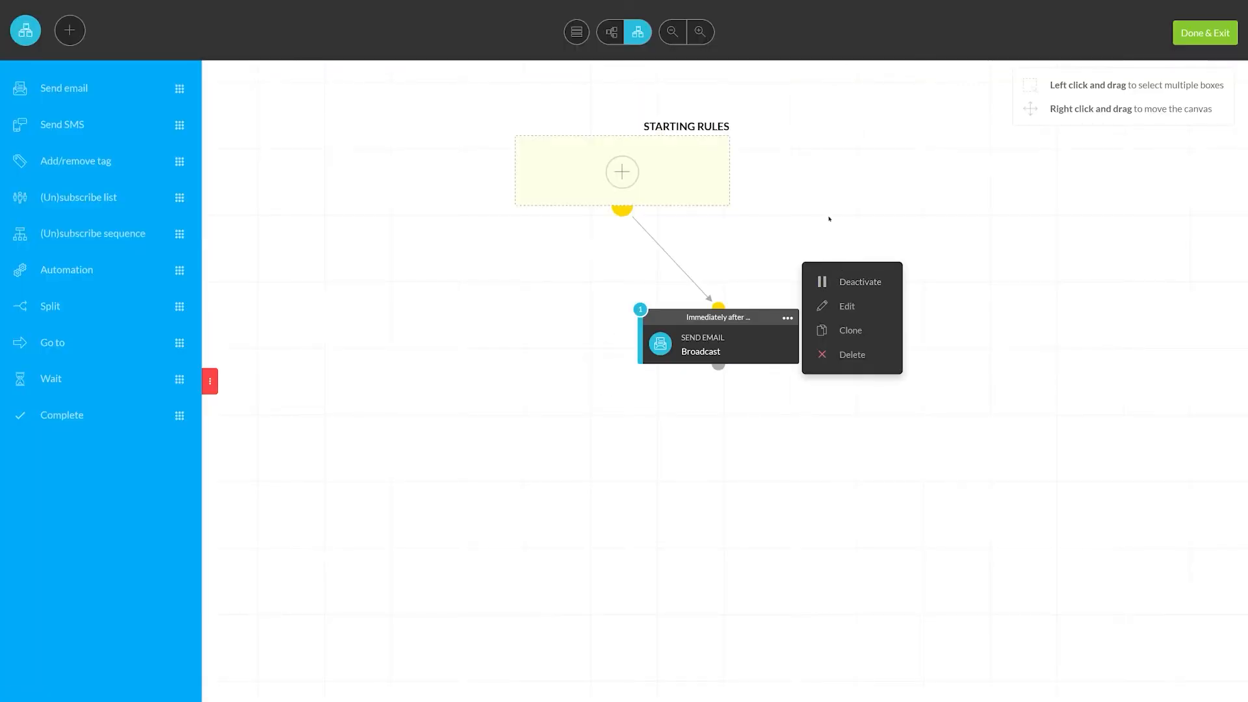
{"action": "left_click", "coordinate": [830, 218]}
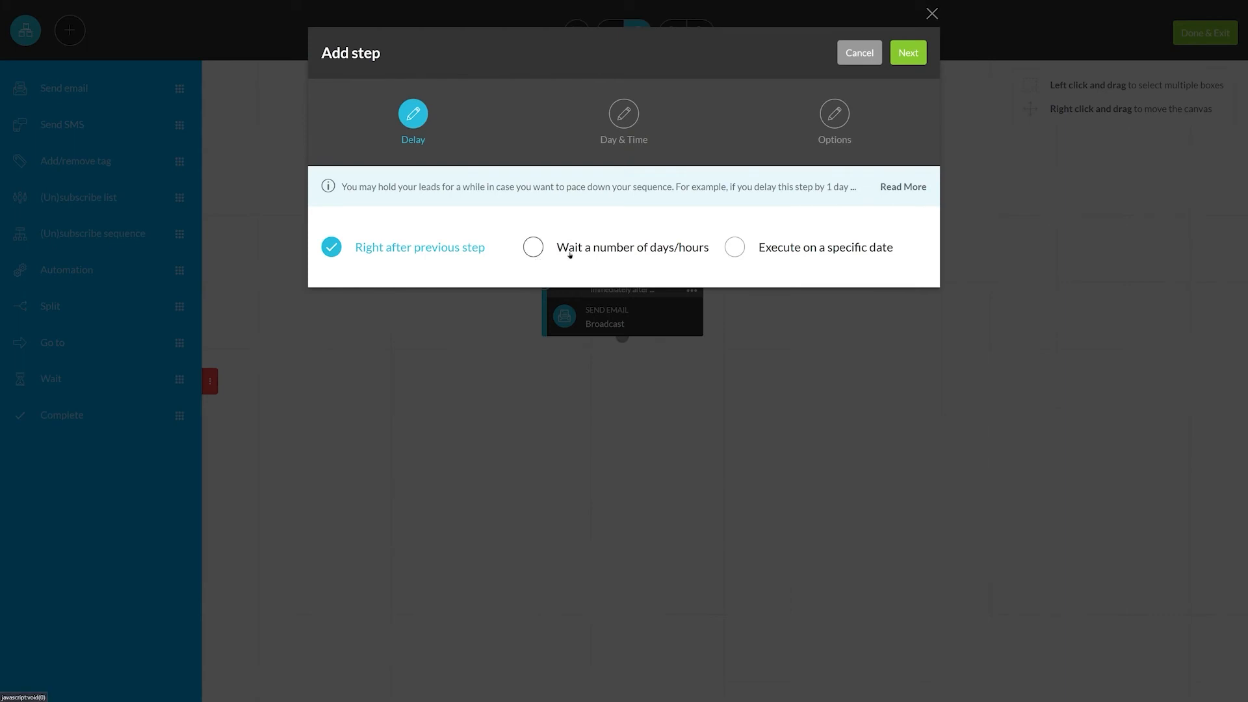
Step: Wait 3 days, then split on 'Has clicked link' in the Broadcast email
{"action": "left_click", "coordinate": [532, 247]}
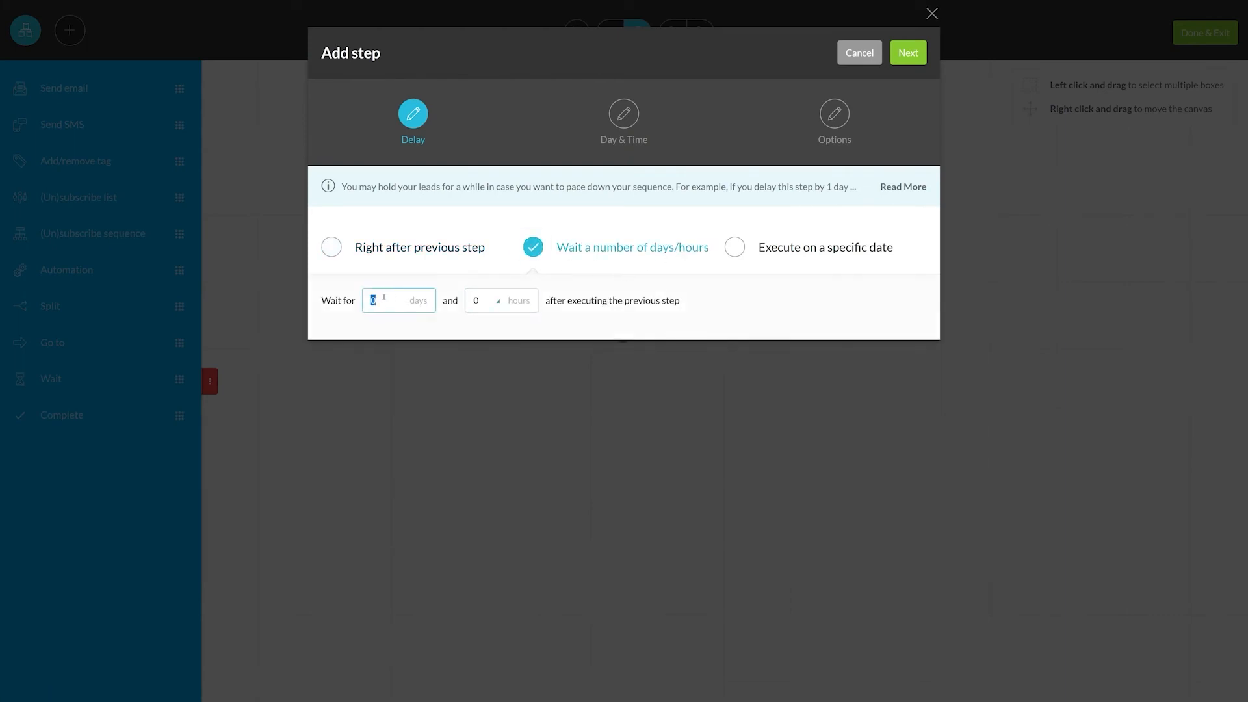
{"action": "left_click", "coordinate": [907, 52]}
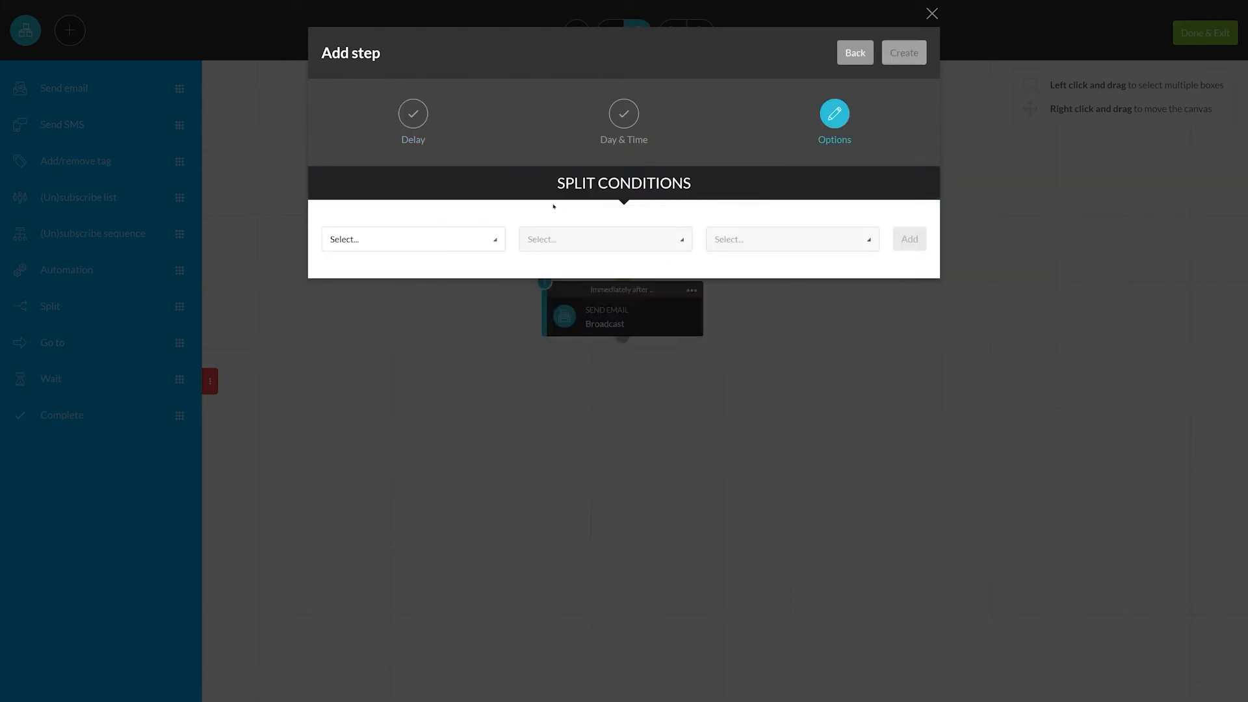
{"action": "left_click", "coordinate": [412, 239]}
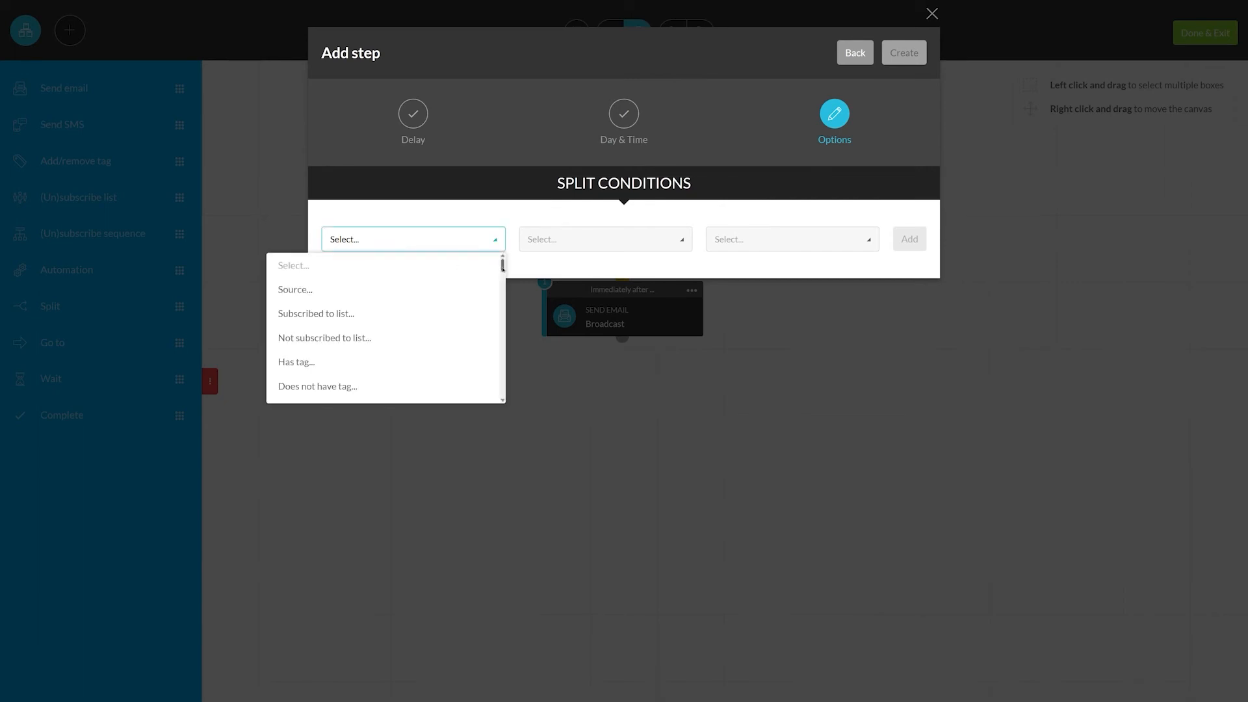
{"action": "scroll", "scroll_direction": "down", "scroll_amount": 3}
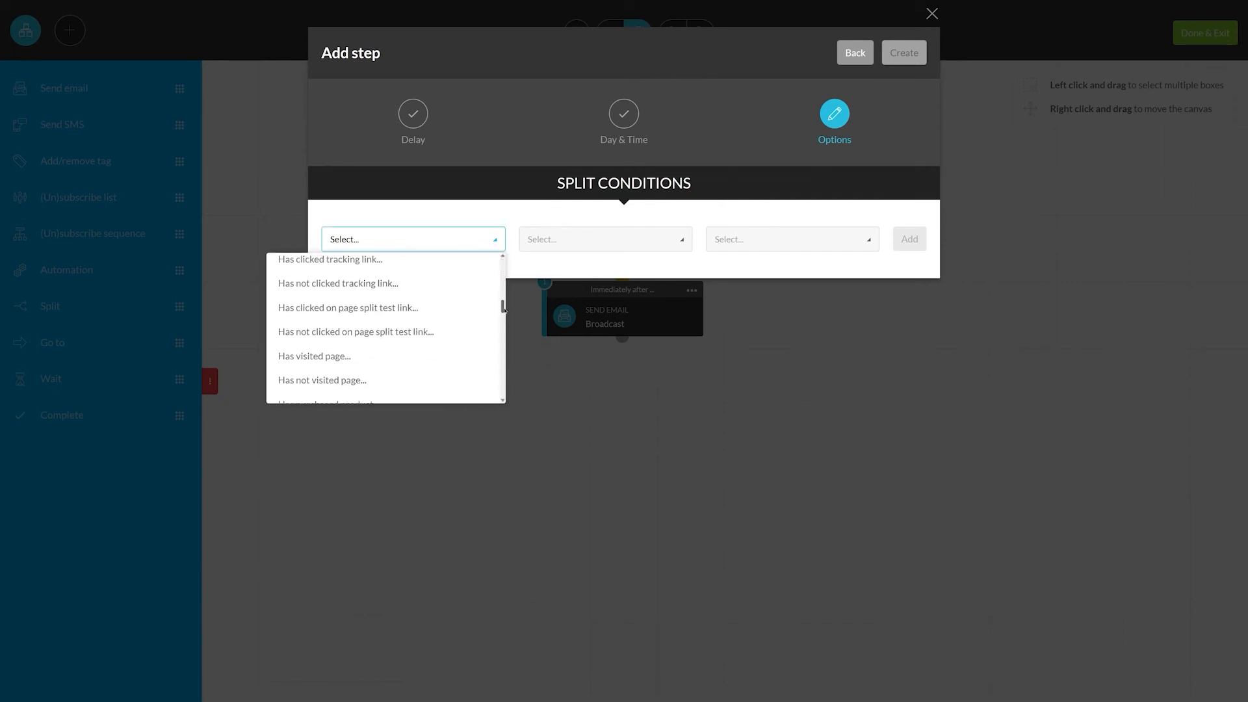
{"action": "scroll", "scroll_direction": "down", "scroll_amount": 3}
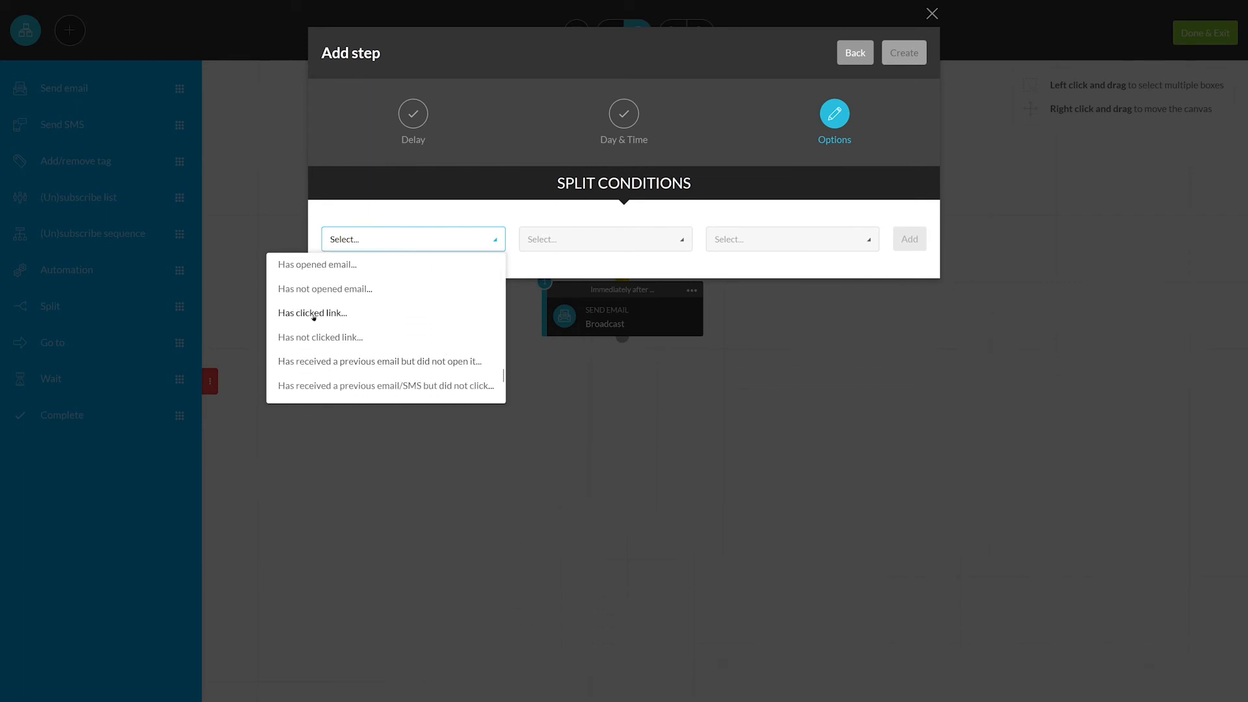
{"action": "left_click", "coordinate": [312, 312]}
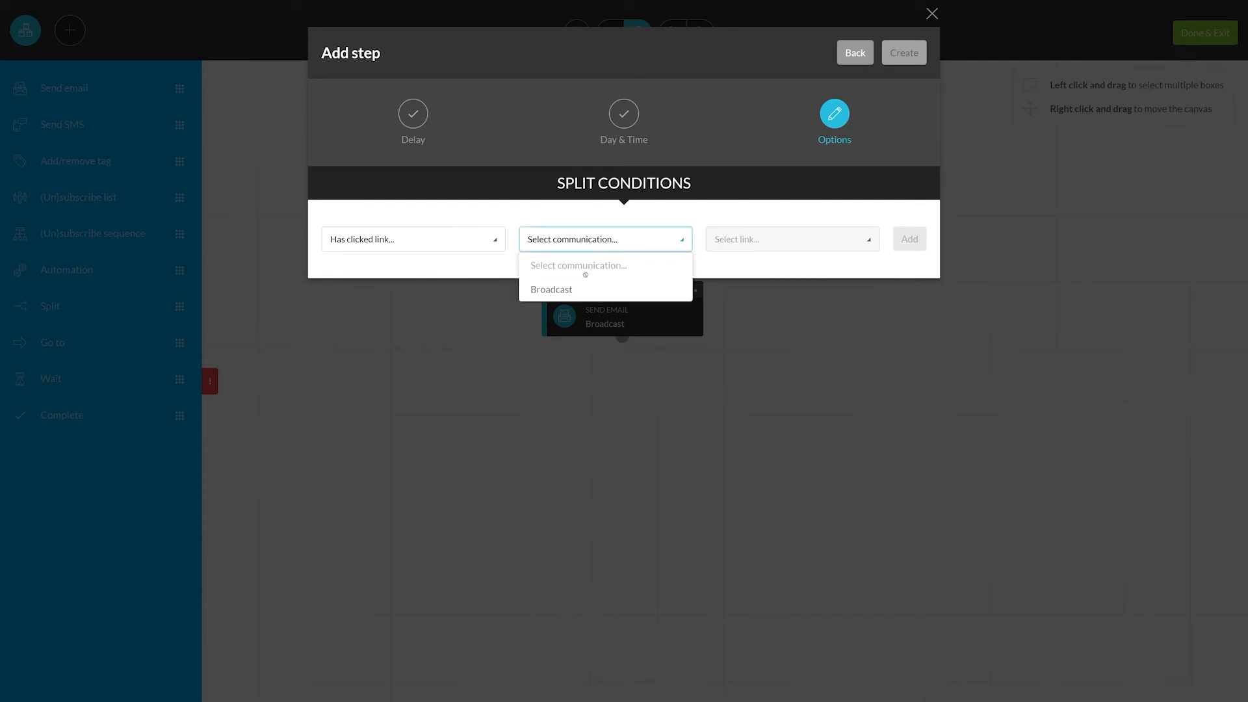
{"action": "left_click", "coordinate": [551, 289]}
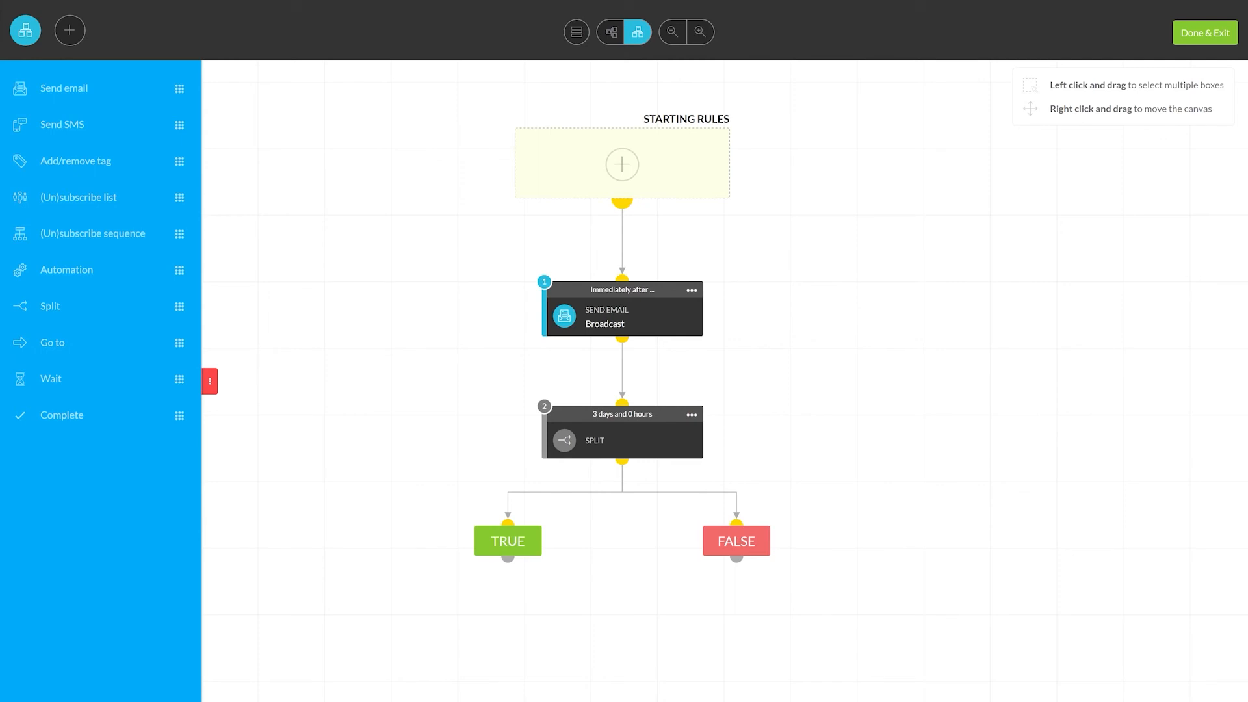
Step: Attach a Follow-up Send email step under the split's FALSE branch
{"action": "left_click_drag", "start_coordinate": [63, 87], "coordinate": [378, 361]}
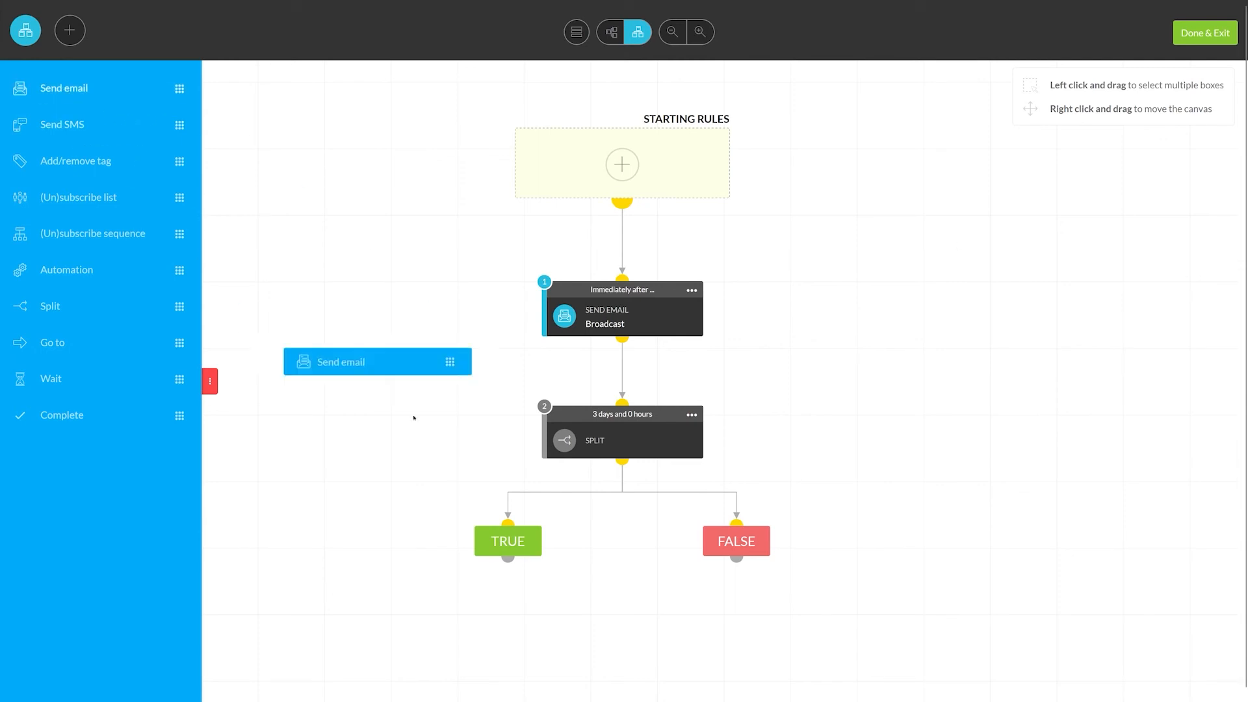
{"action": "left_click_drag", "start_coordinate": [377, 361], "coordinate": [752, 630]}
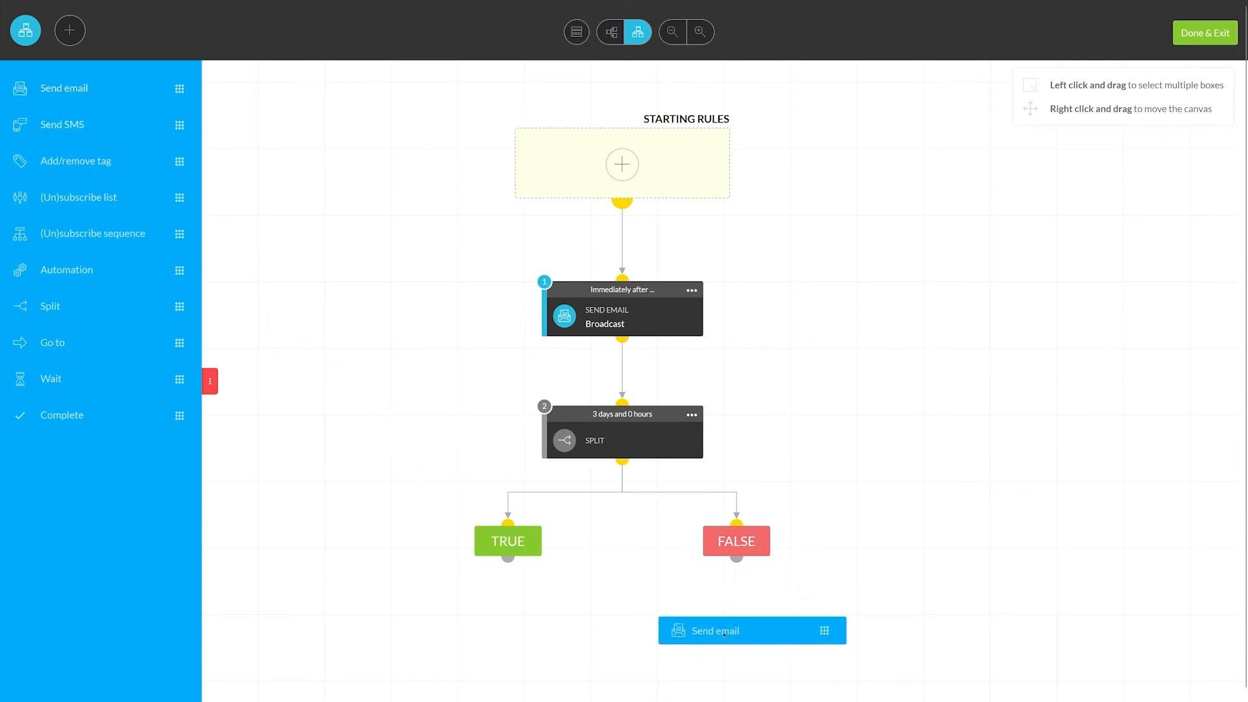
{"action": "left_click_drag", "start_coordinate": [726, 630], "coordinate": [735, 625]}
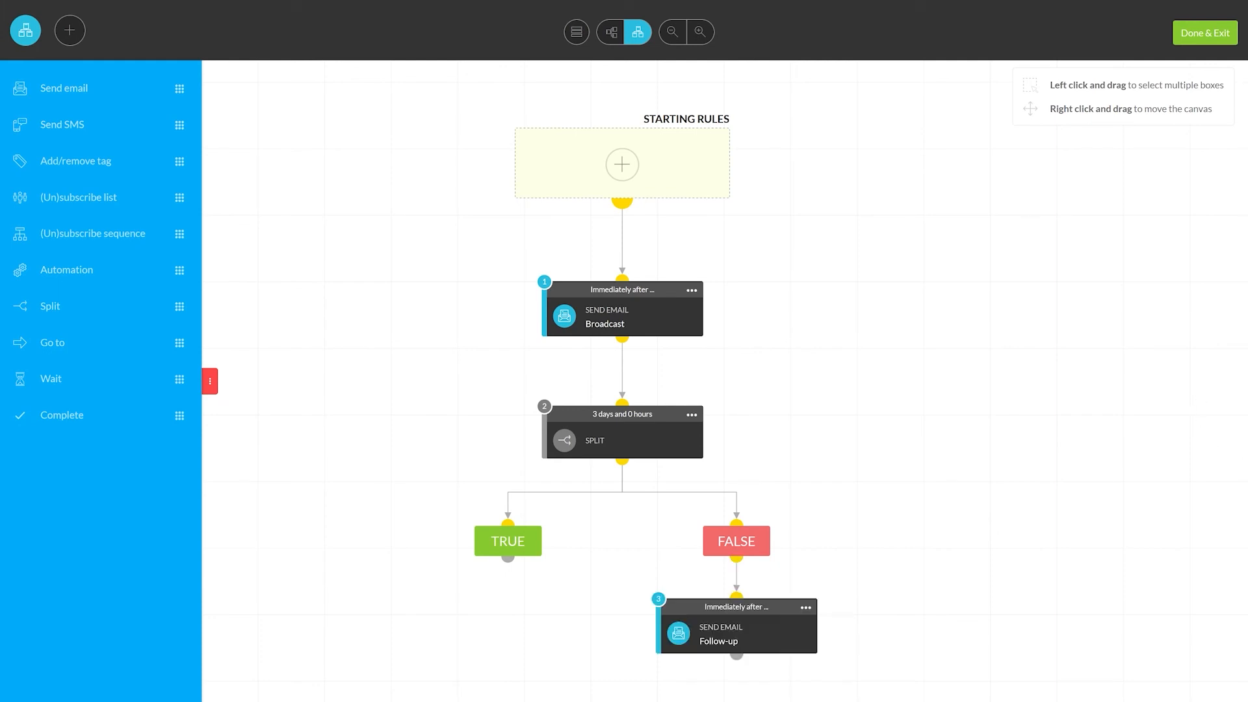
{"action": "mouse_move", "coordinate": [951, 349]}
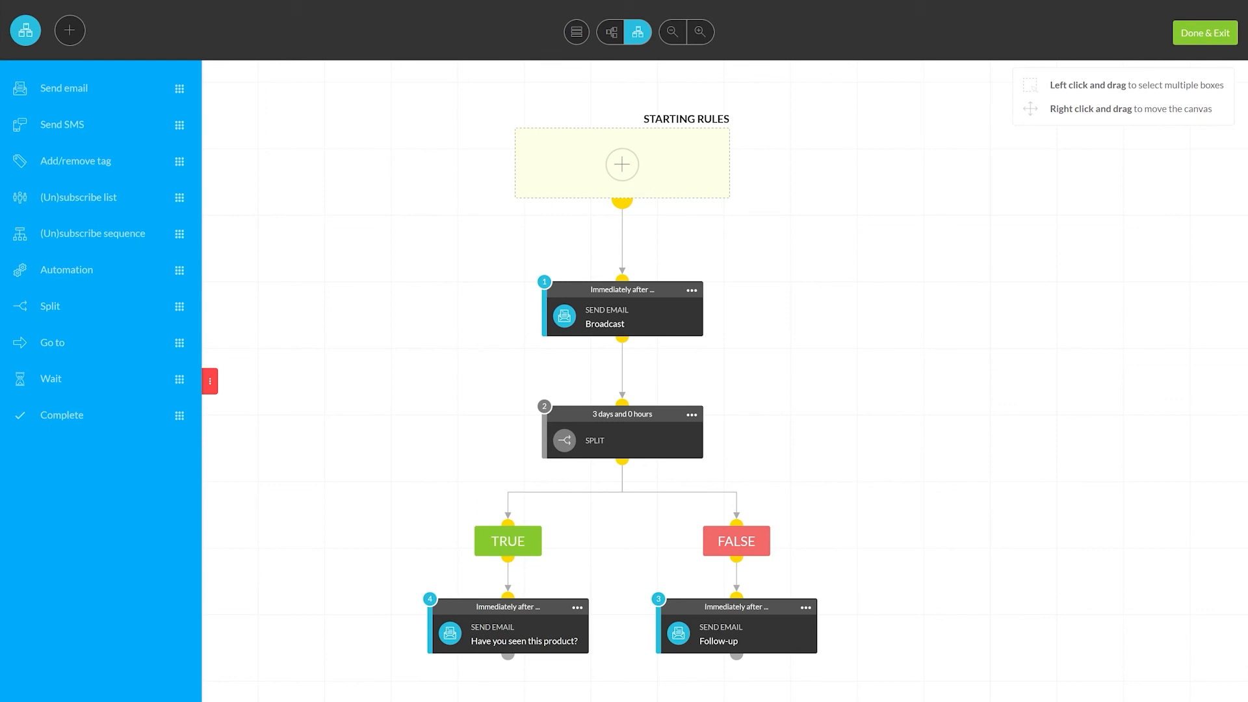
{"action": "mouse_move", "coordinate": [368, 217]}
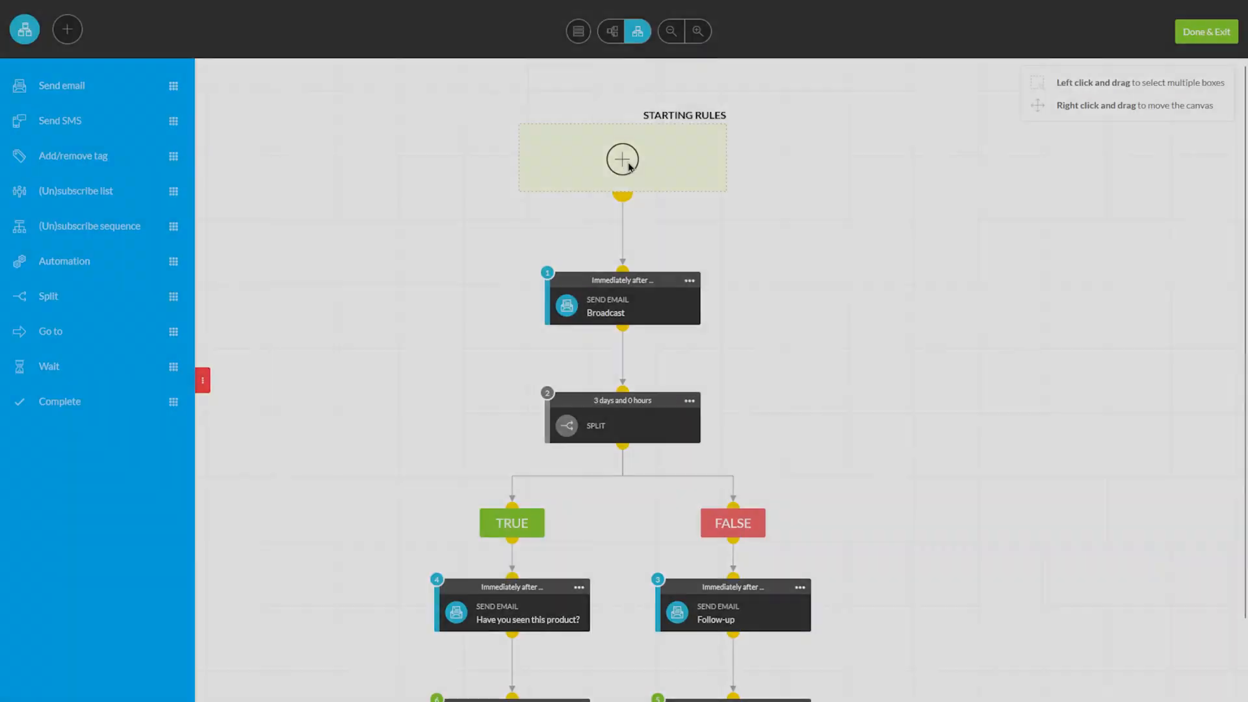
Step: Set the starting rule to Opt-in Form '72 Hour Challenge' and save it
{"action": "left_click", "coordinate": [621, 159]}
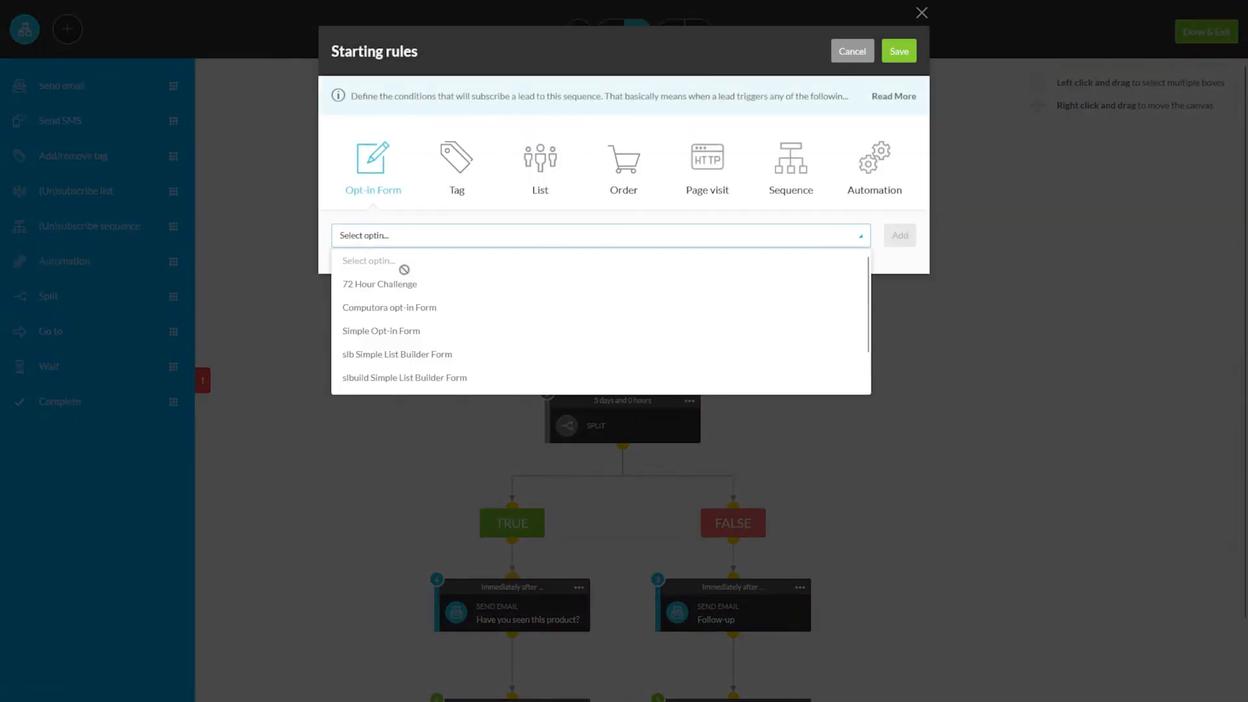
{"action": "left_click", "coordinate": [378, 283]}
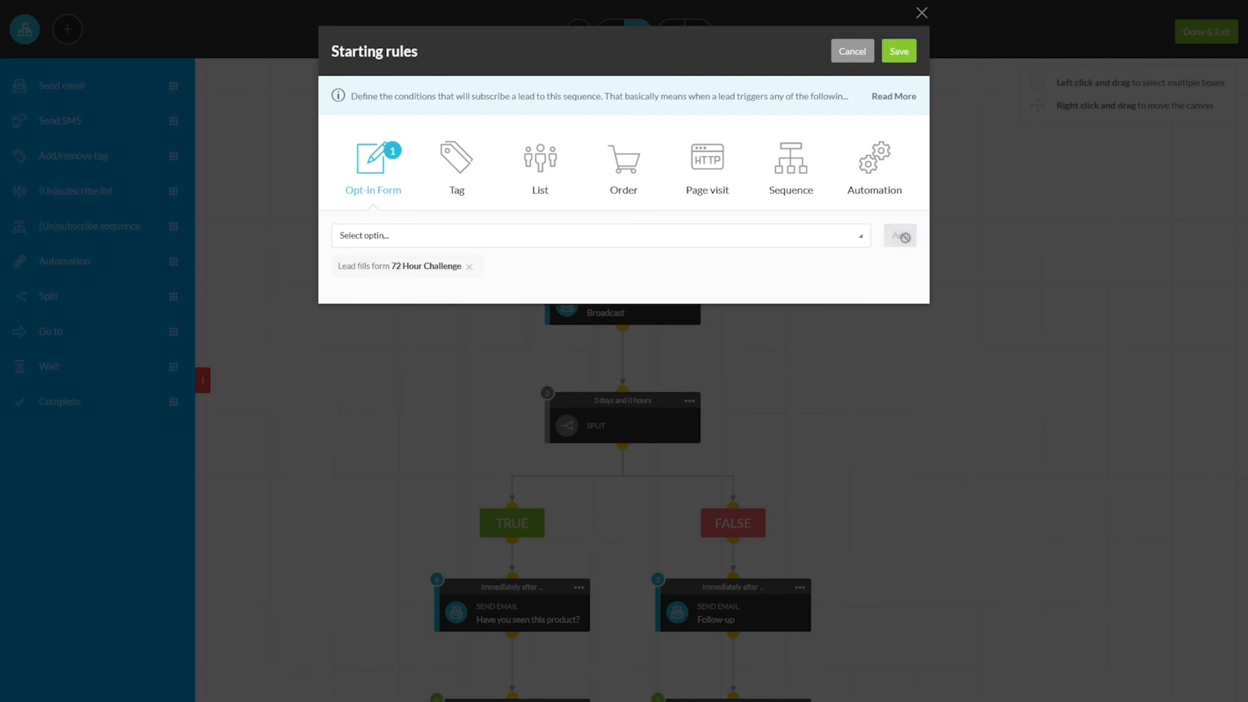
{"action": "left_click", "coordinate": [898, 50]}
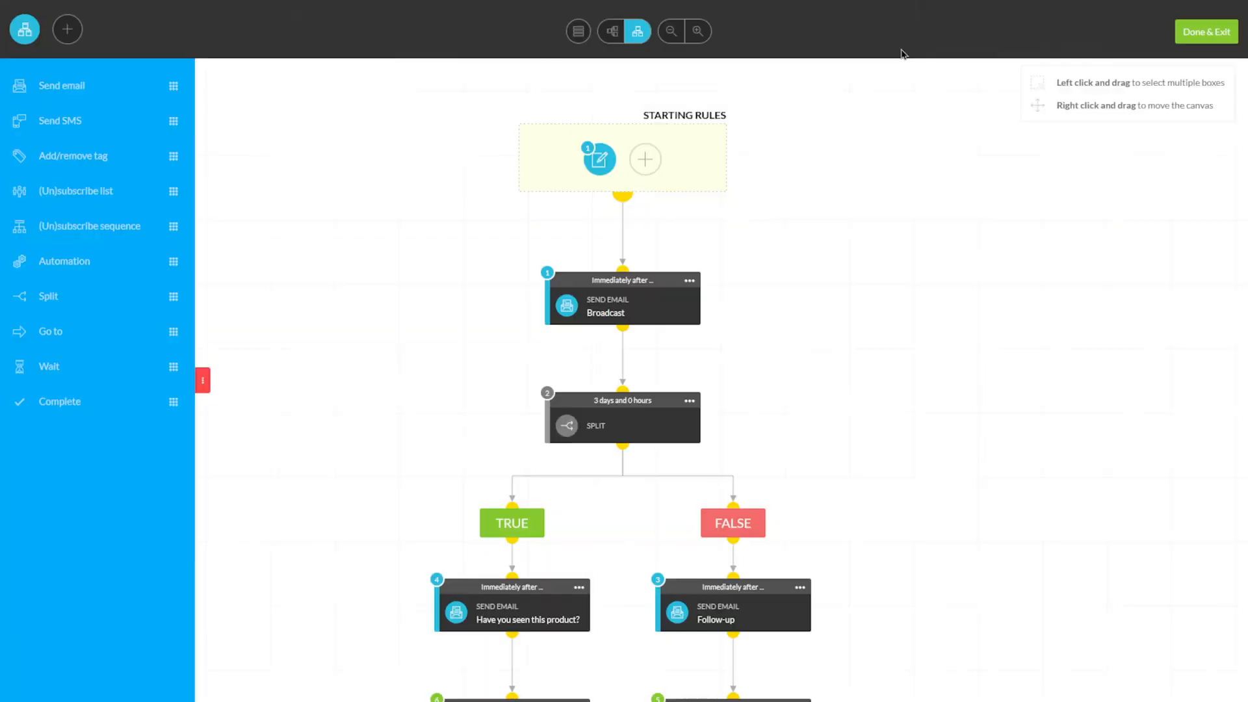
{"action": "left_click", "coordinate": [698, 31]}
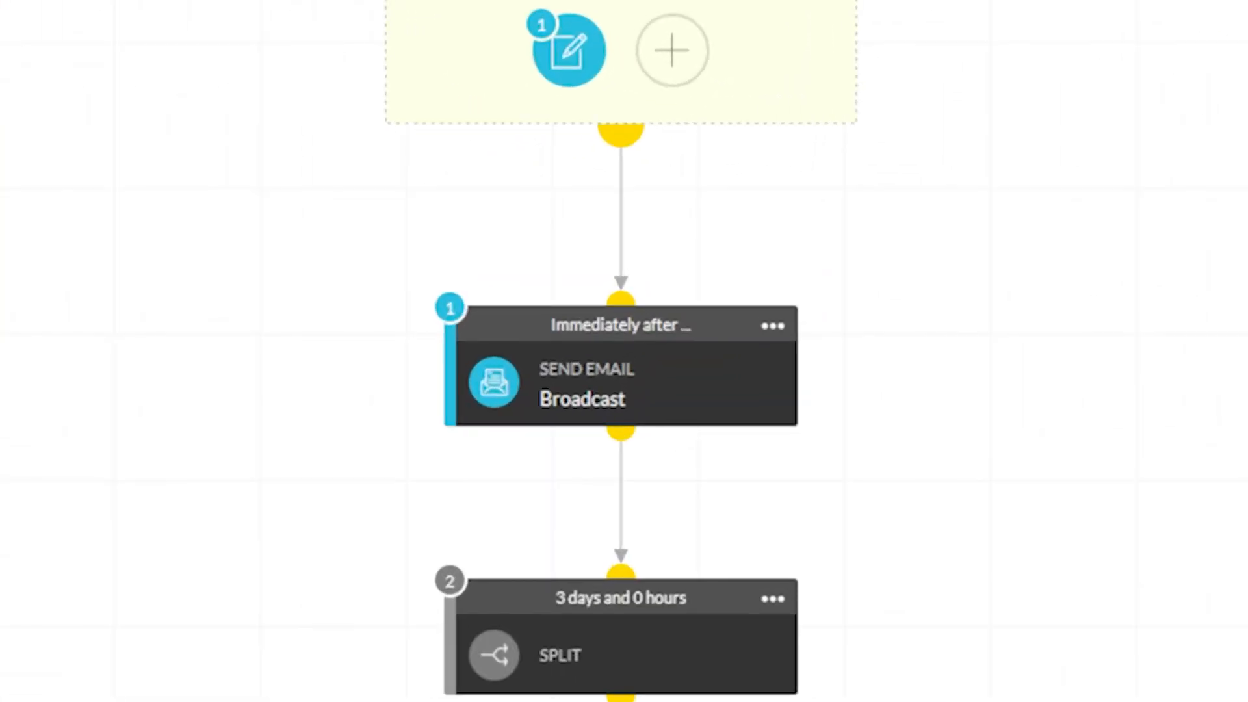